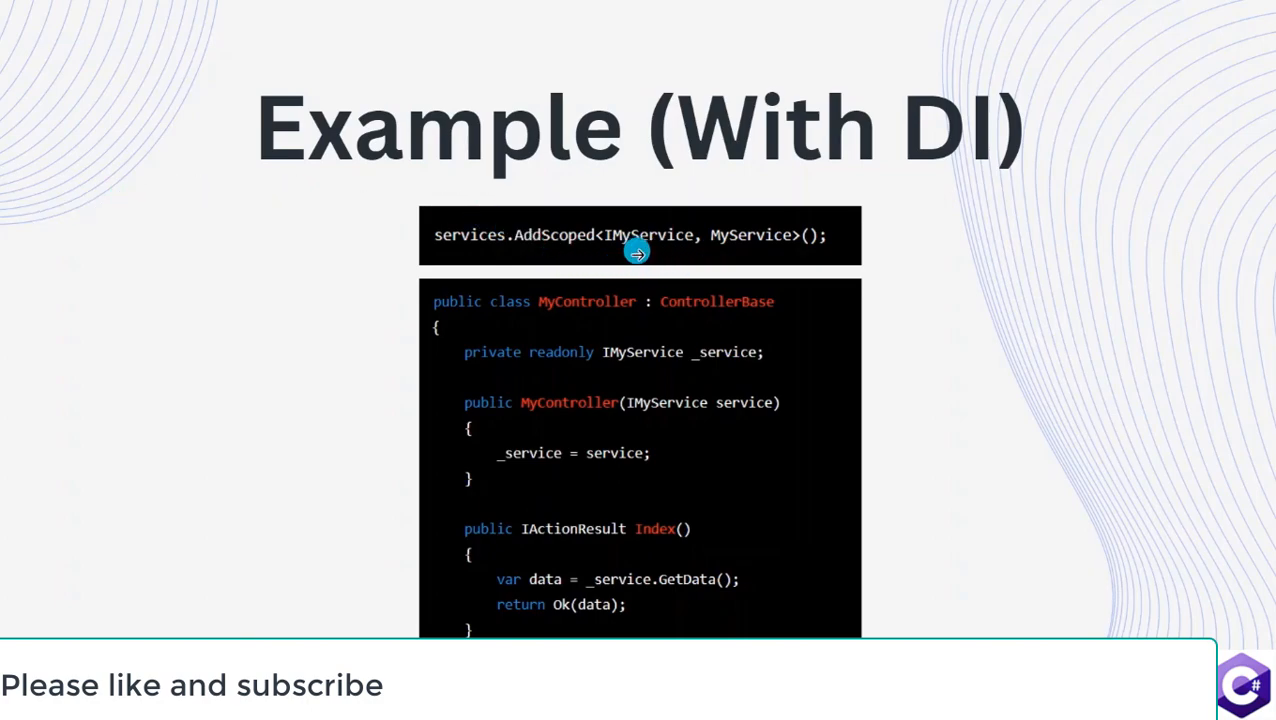
{"action": "mouse_move", "coordinate": [675, 238]}
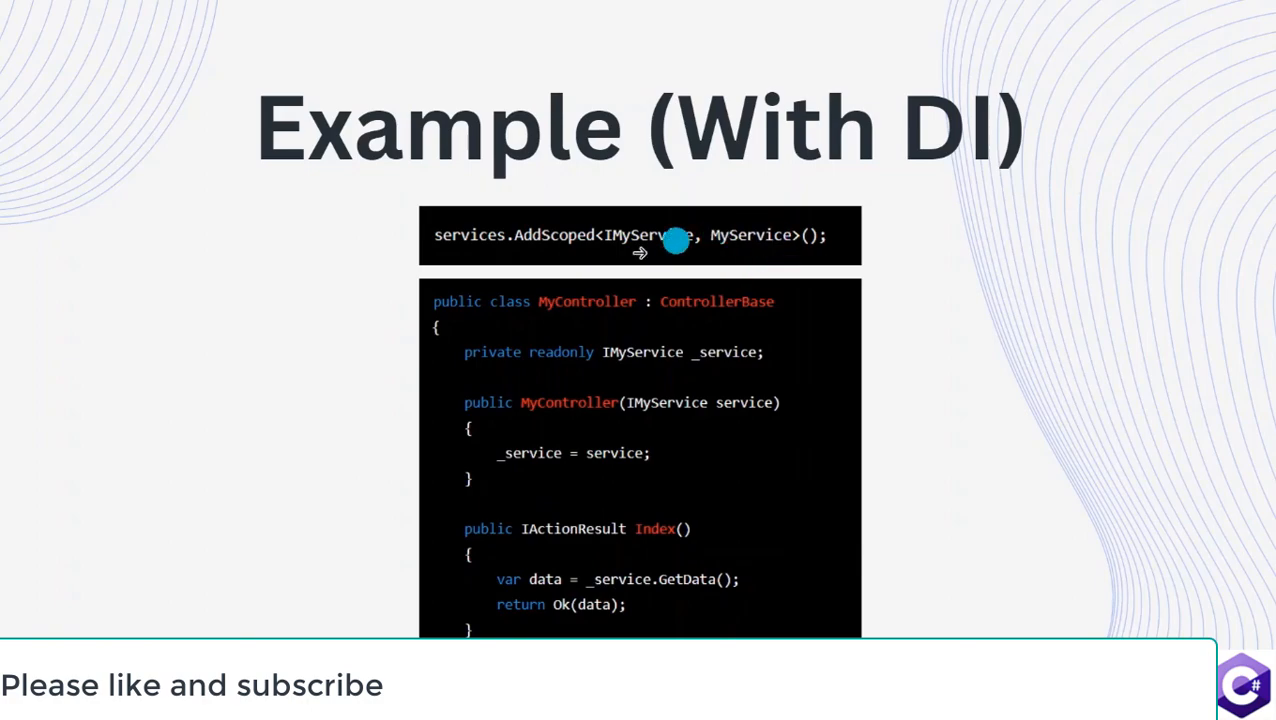
{"action": "mouse_move", "coordinate": [567, 410]}
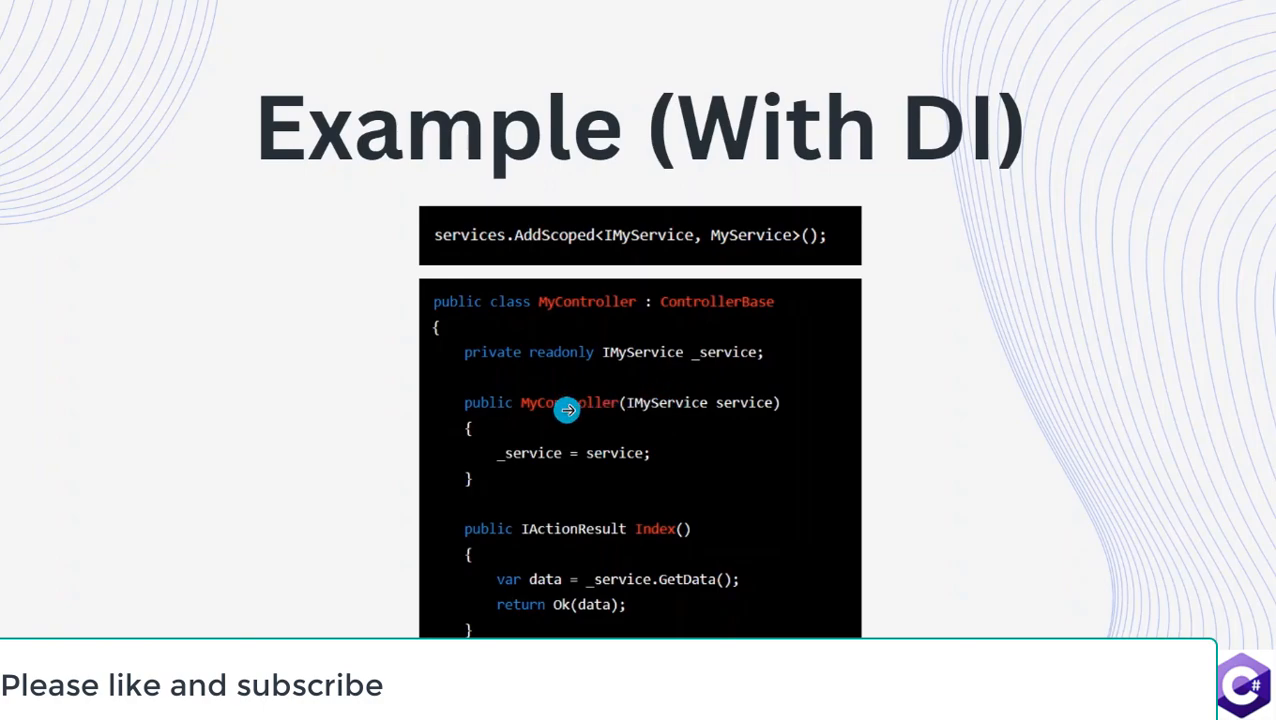
{"action": "mouse_move", "coordinate": [698, 630]}
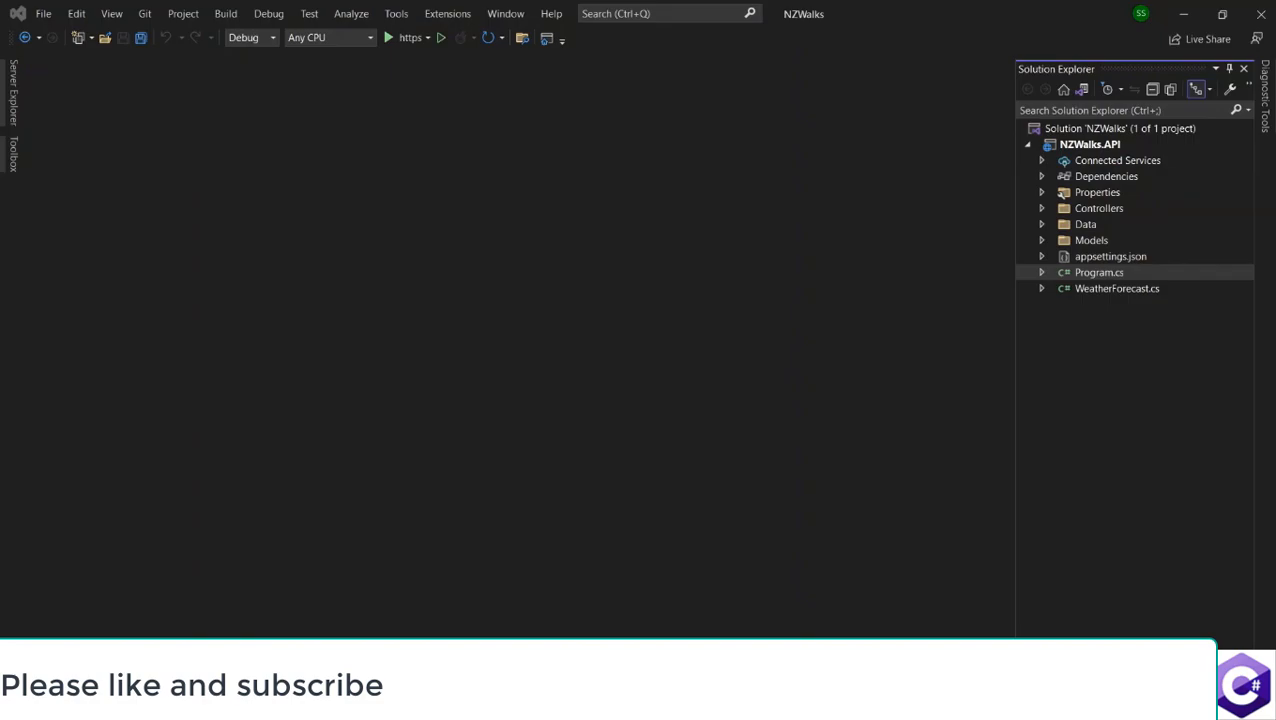
{"action": "mouse_move", "coordinate": [1009, 205]}
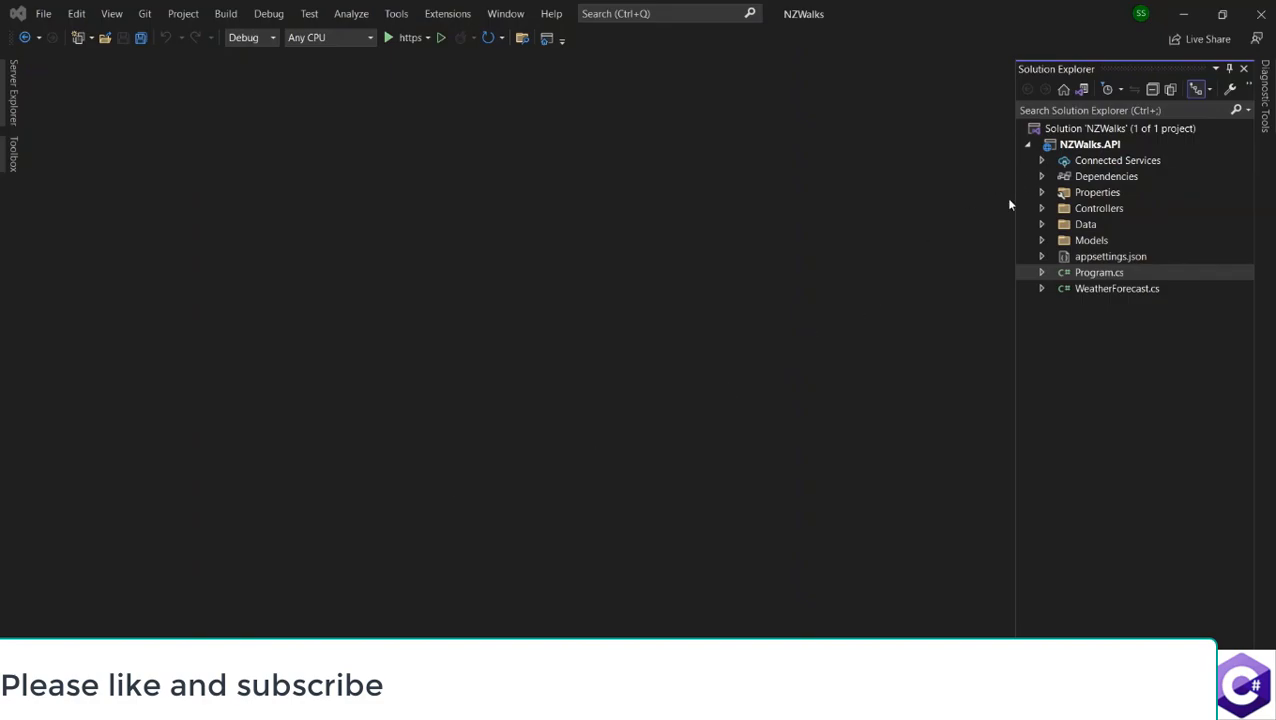
{"action": "mouse_move", "coordinate": [981, 233]}
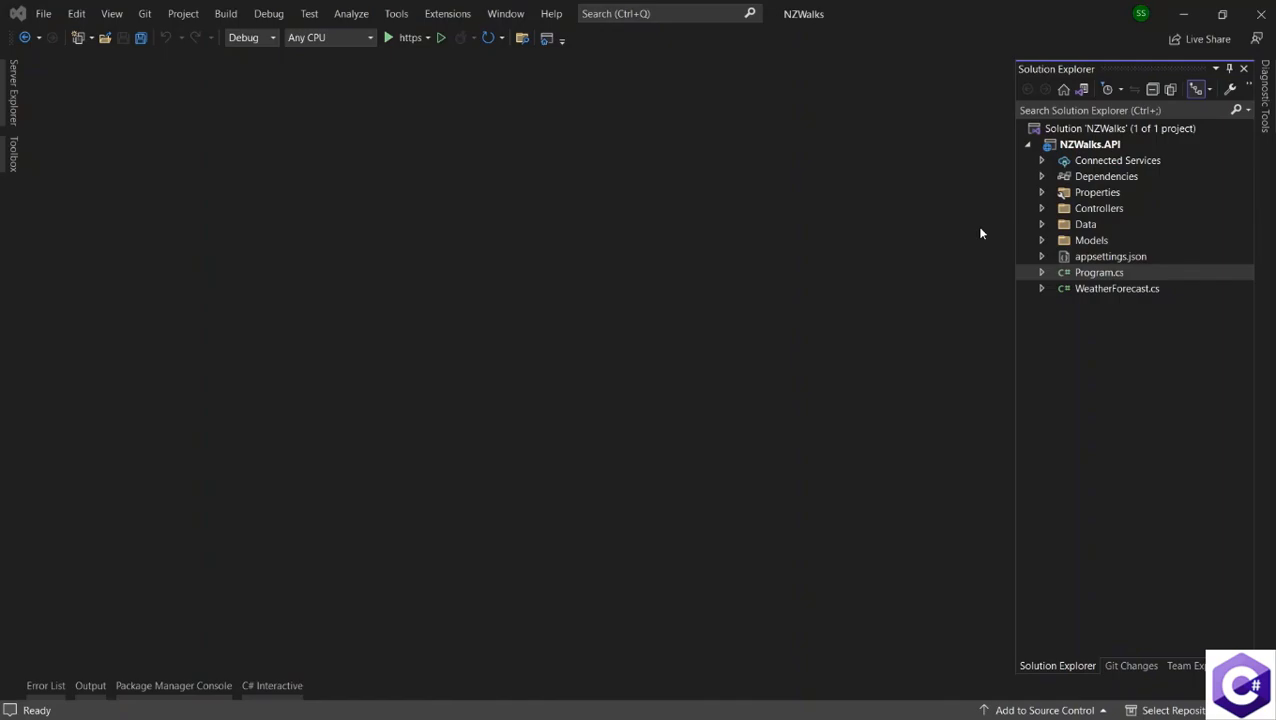
{"action": "mouse_move", "coordinate": [966, 260]}
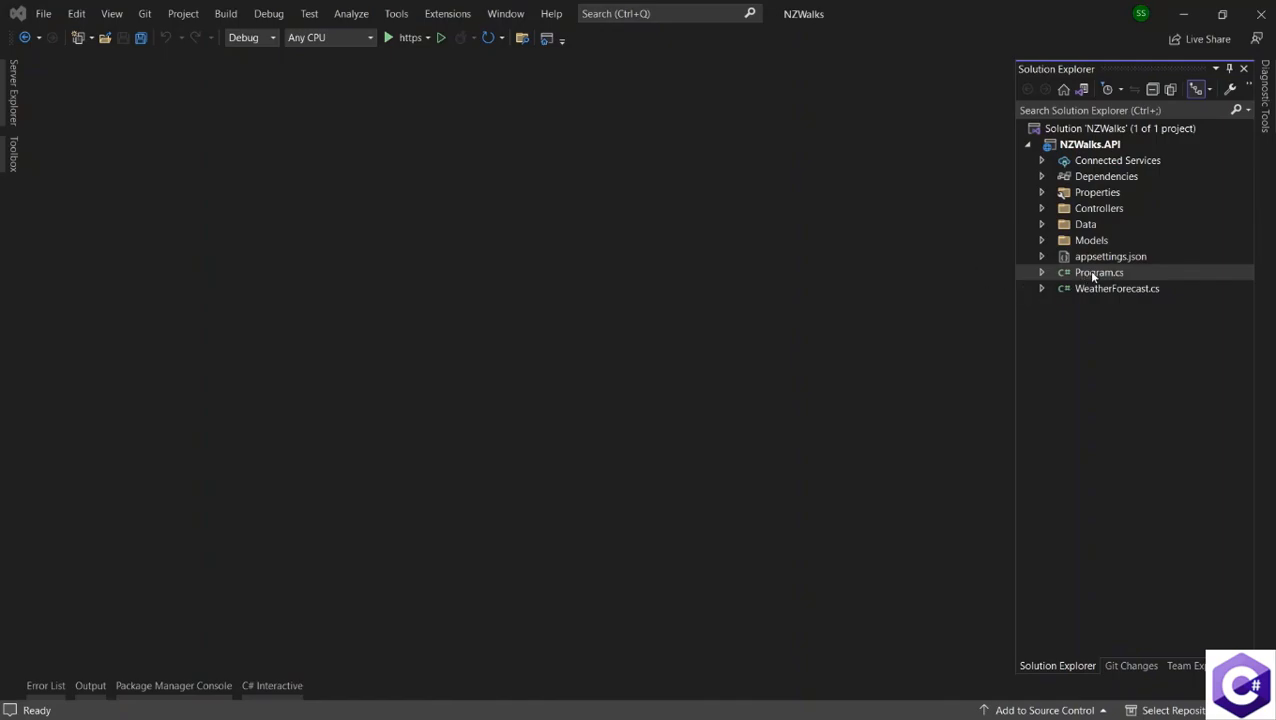
Step: Open Program.cs from the NZWalks.API project in the editor
{"action": "double_click", "coordinate": [1099, 272]}
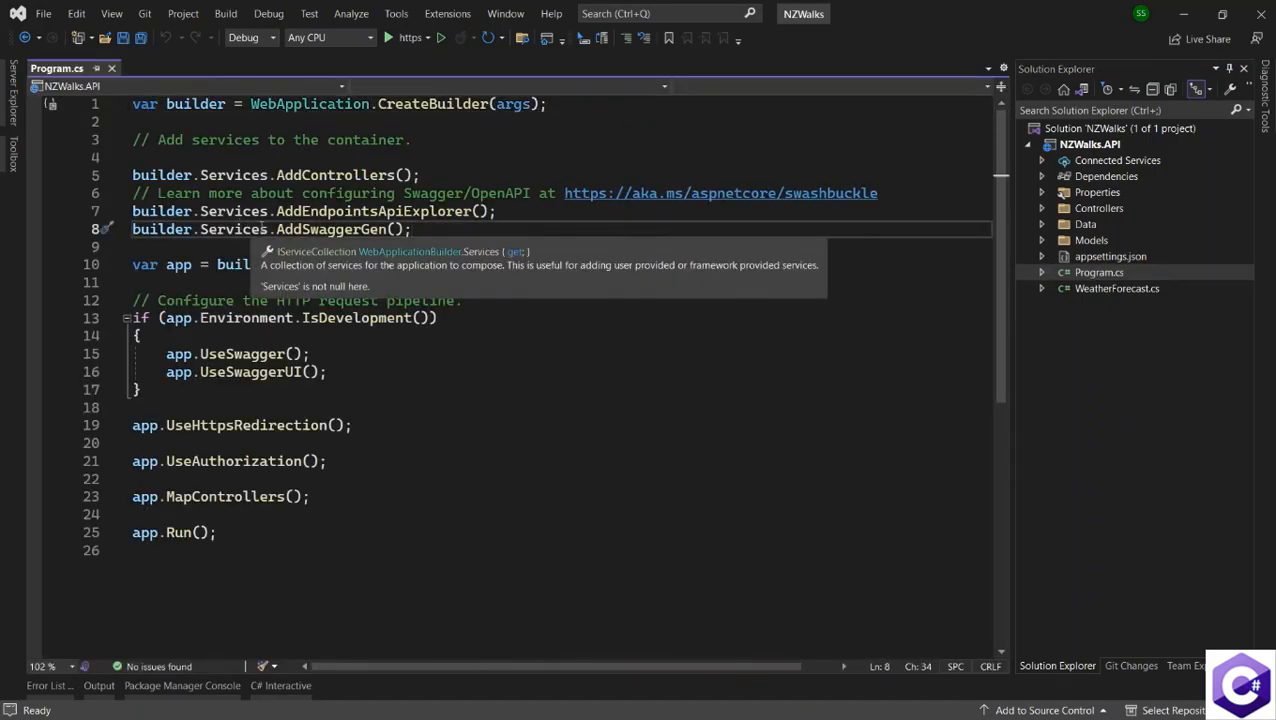
Step: After AddSwaggerGen, begin typing builder.Services.AddDbContext<NZWalksDbContext> with IntelliSense, then check NZWalksDbContext.cs
{"action": "double_click", "coordinate": [333, 229]}
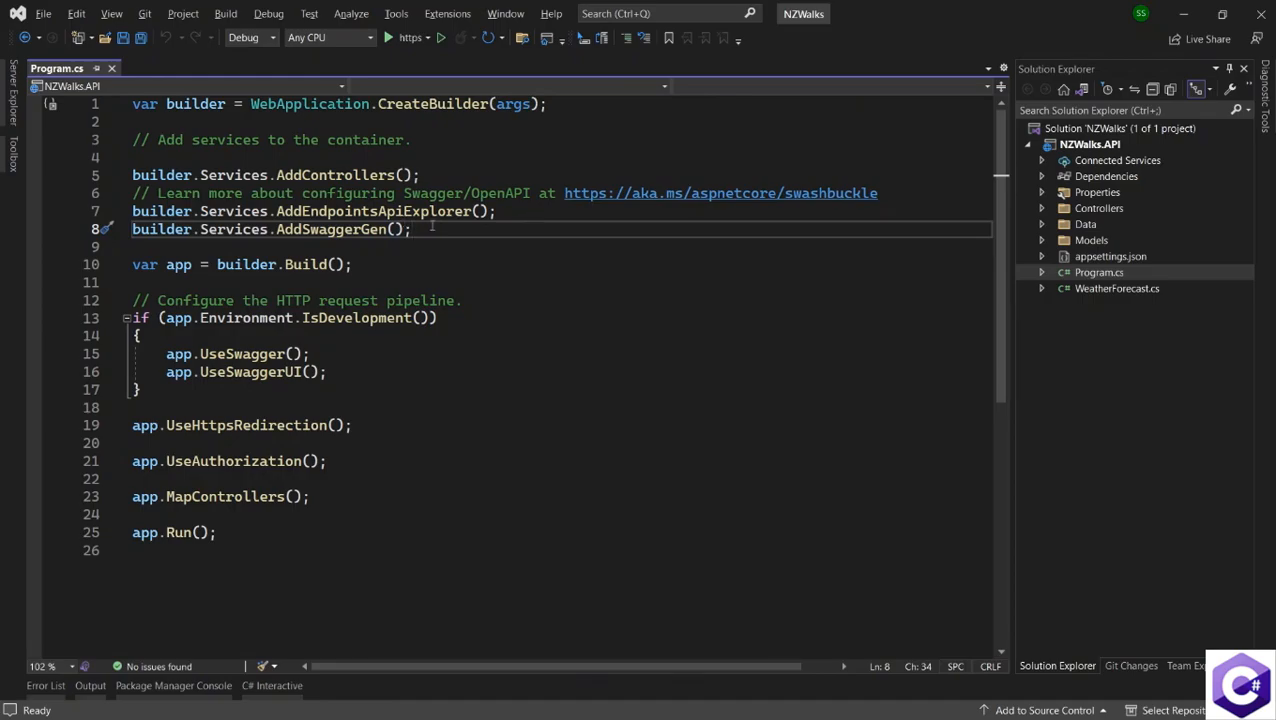
{"action": "key", "text": "Enter"}
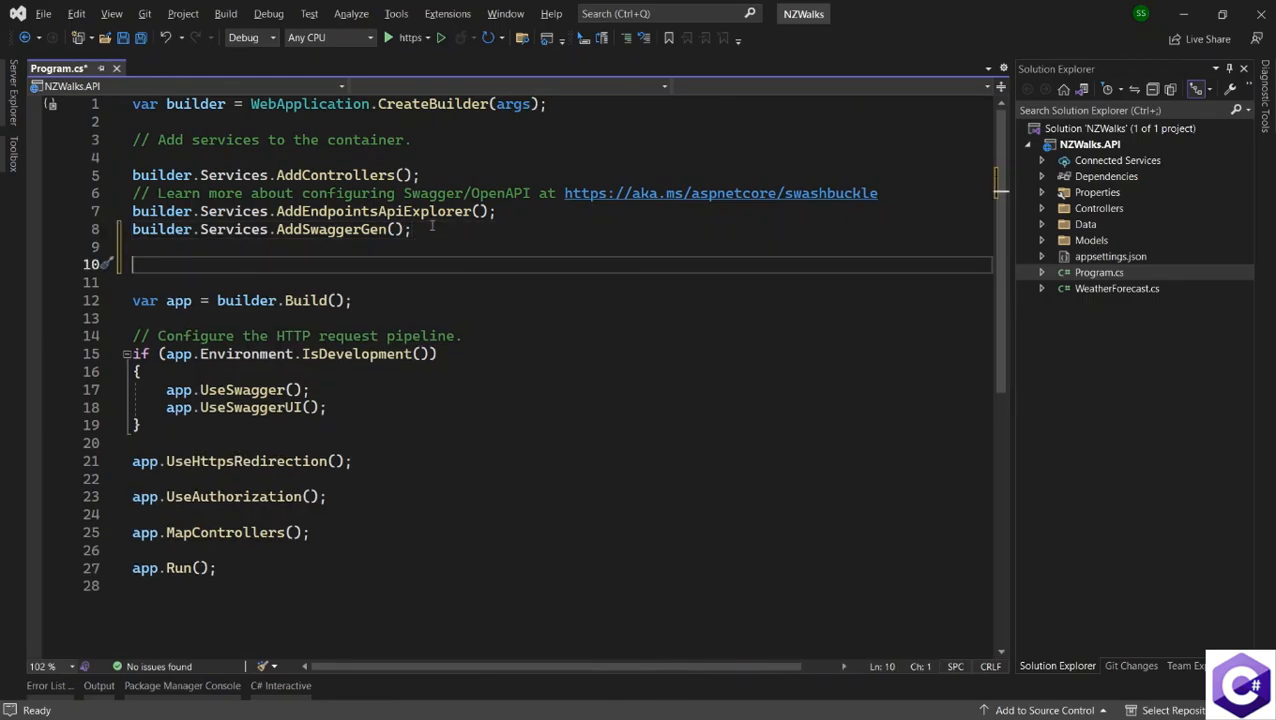
{"action": "type", "text": "builder.Services"}
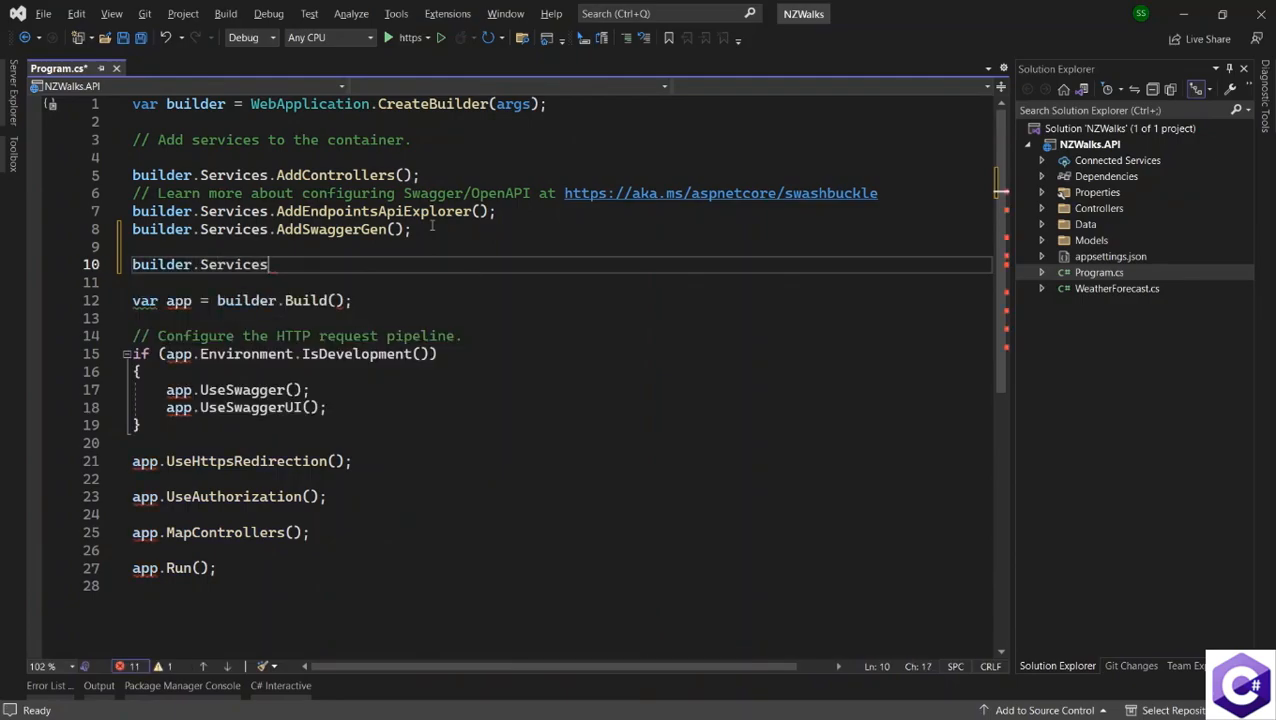
{"action": "type", "text": ".Add"}
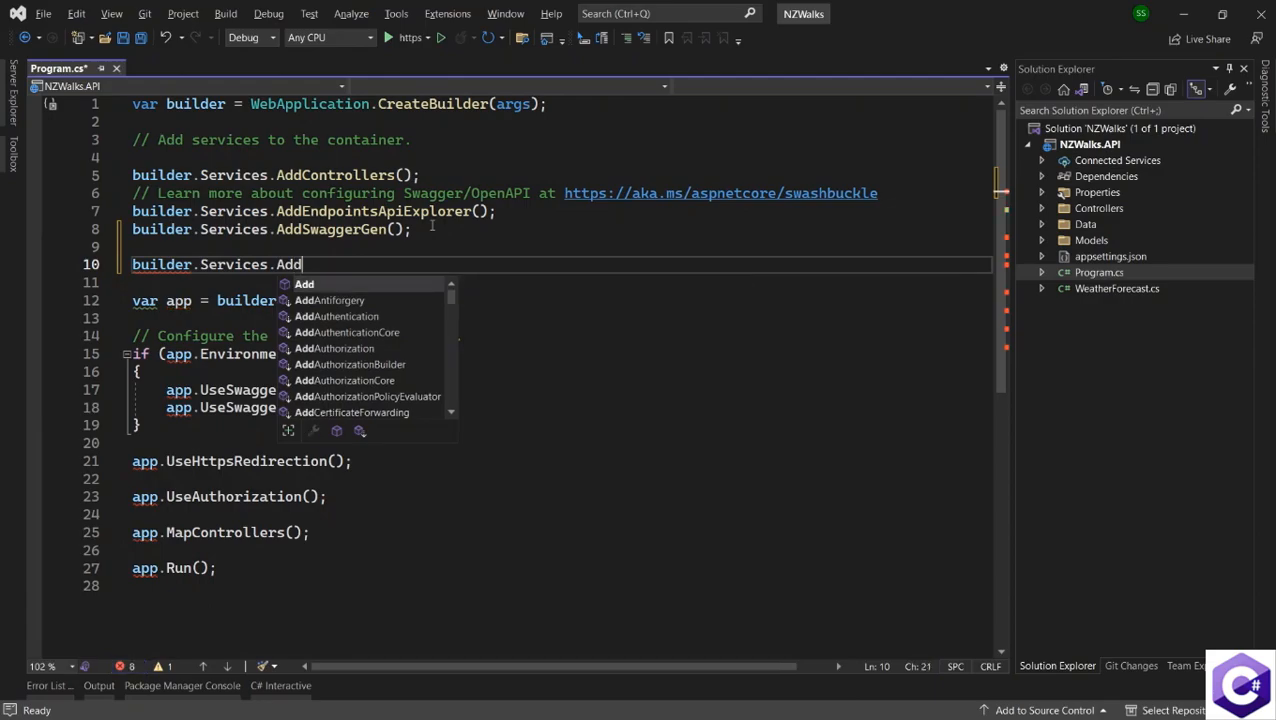
{"action": "type", "text": "DbContext<>"}
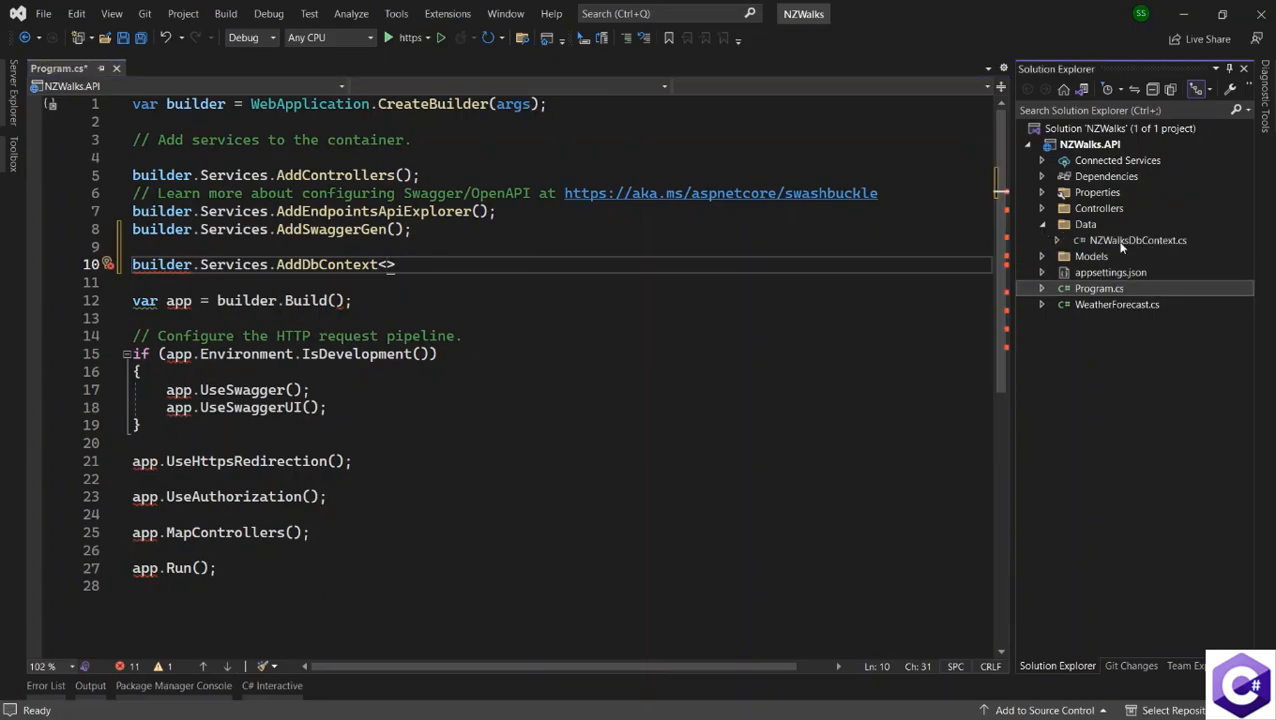
{"action": "mouse_move", "coordinate": [540, 253]}
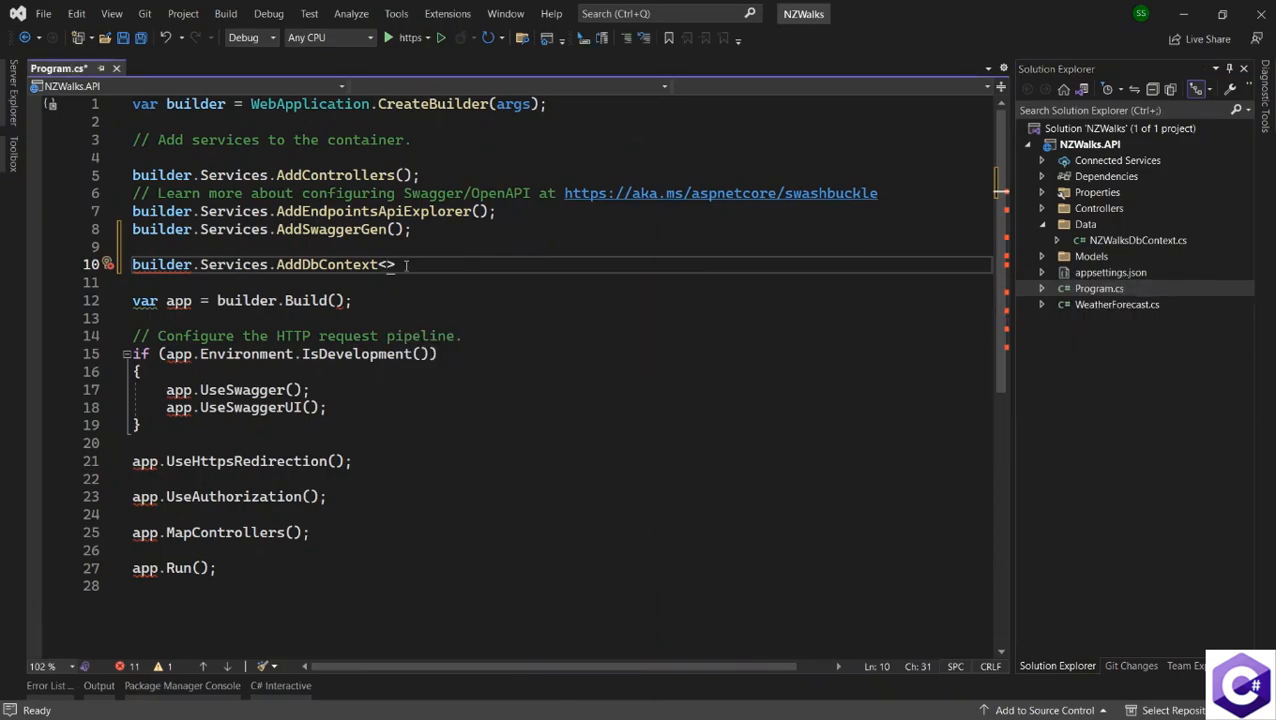
{"action": "type", "text": "NZWalks"}
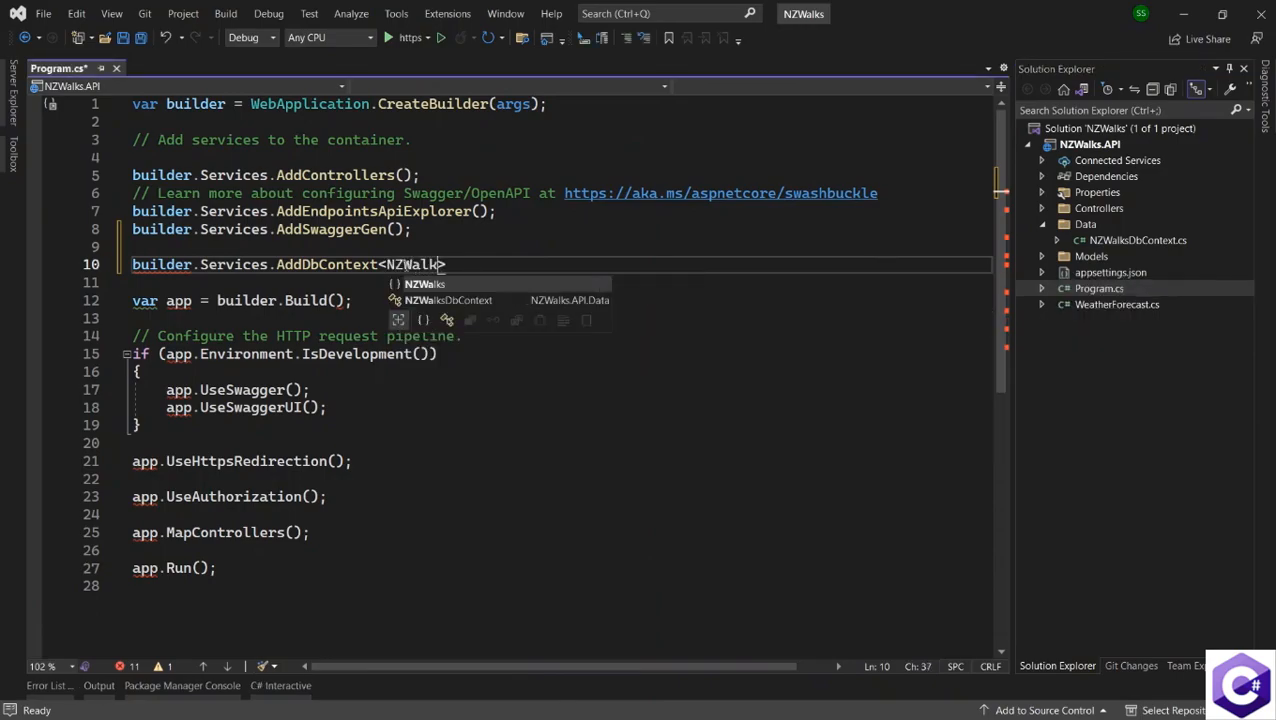
{"action": "type", "text": "s"}
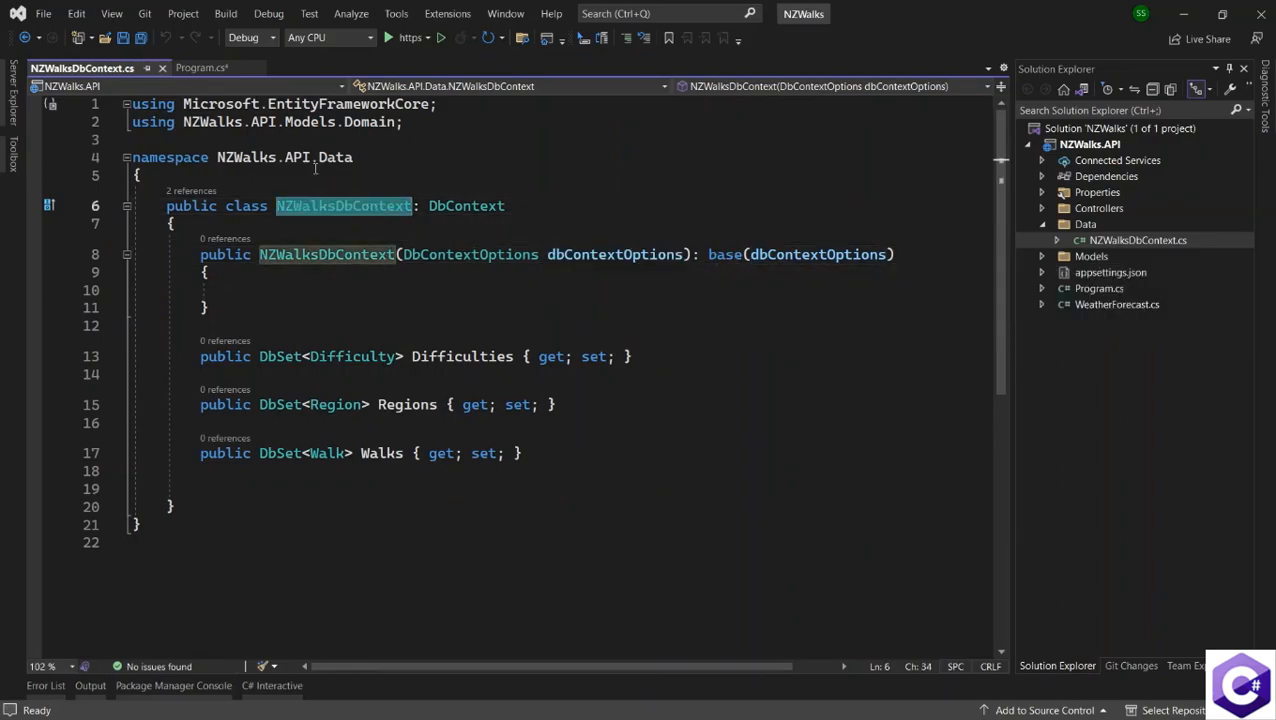
Step: Give AddDbContext an options lambda calling options.UseSqlServer() and view its connection-string overload
{"action": "left_click", "coordinate": [201, 67]}
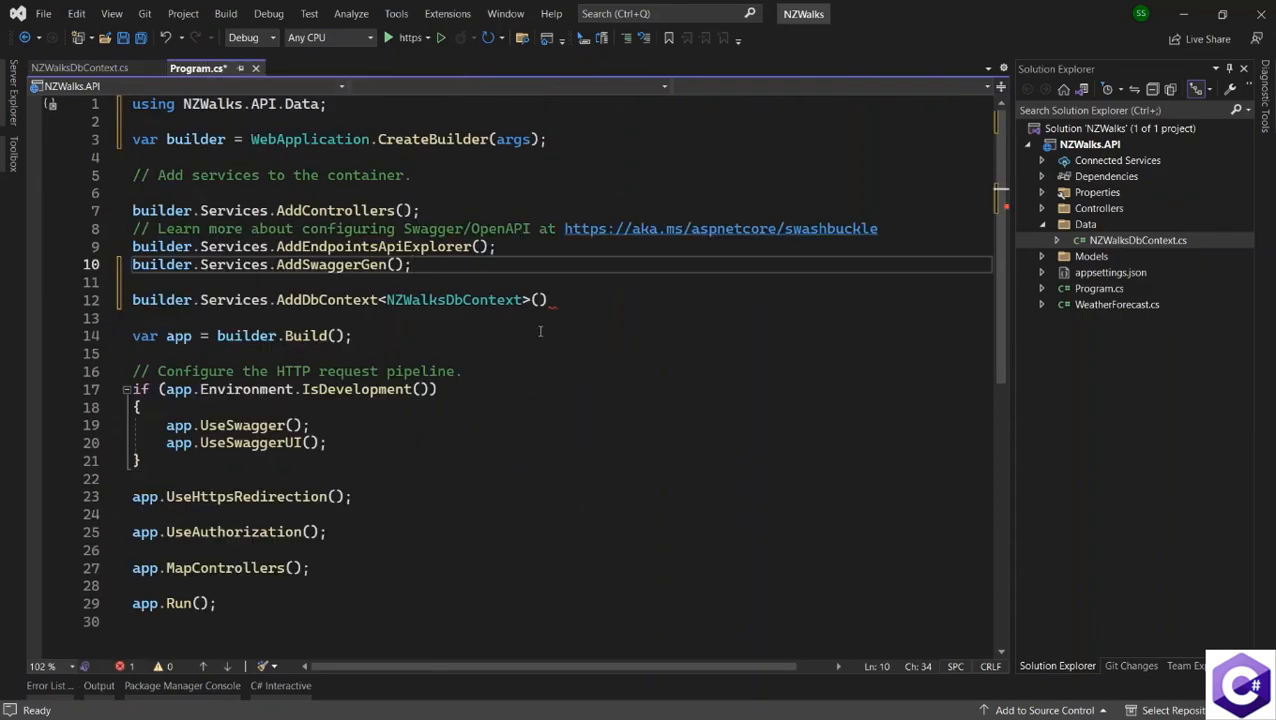
{"action": "type", "text": "options =>"}
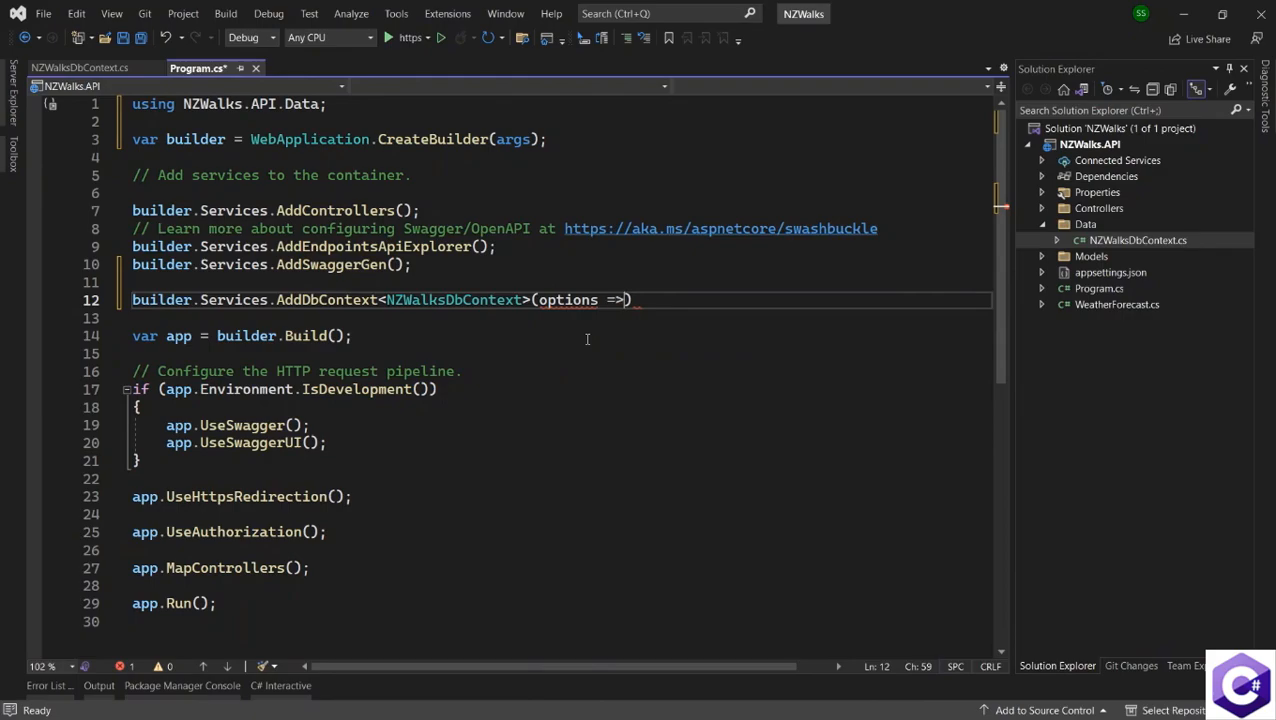
{"action": "type", "text": "{"}
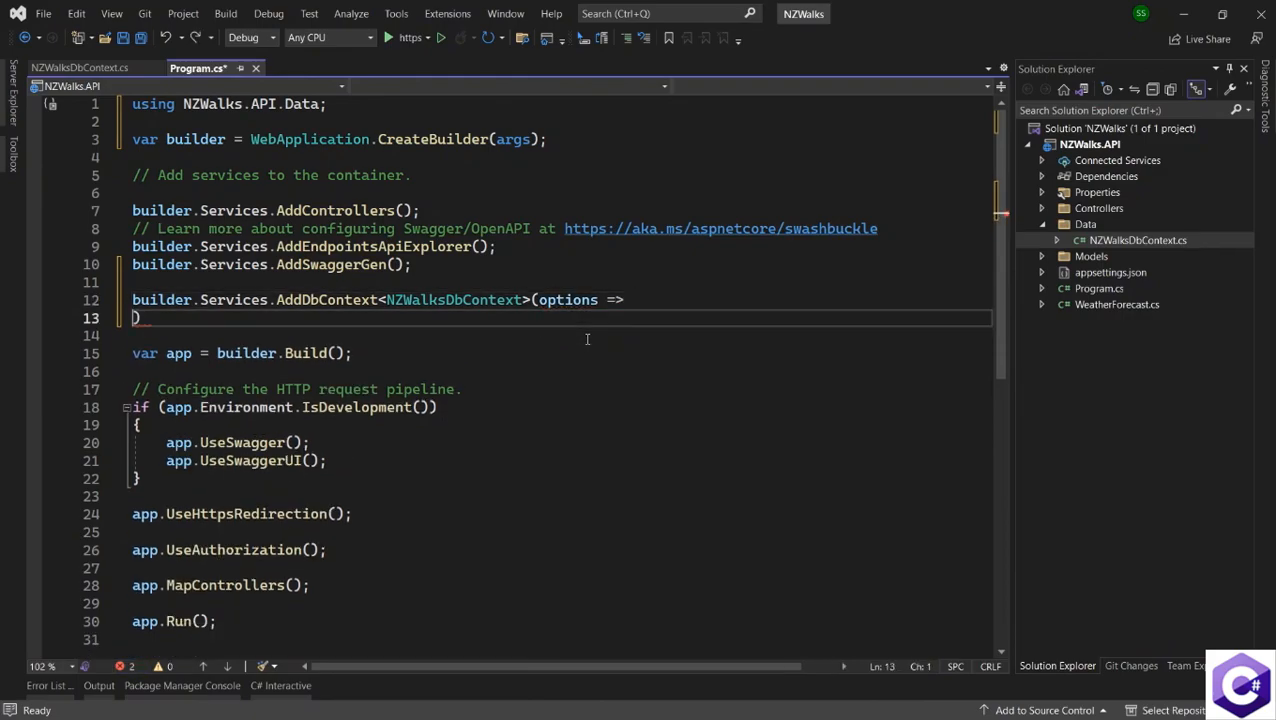
{"action": "type", "text": "options."}
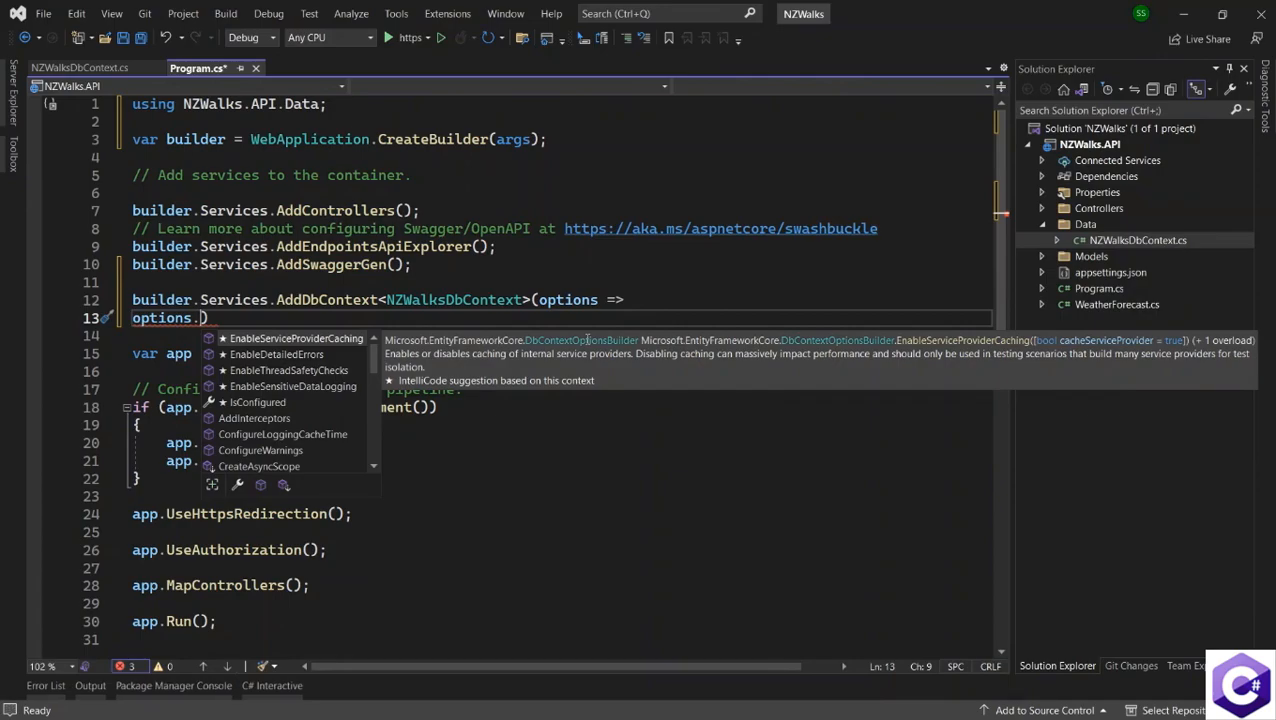
{"action": "type", "text": "UseSQL"}
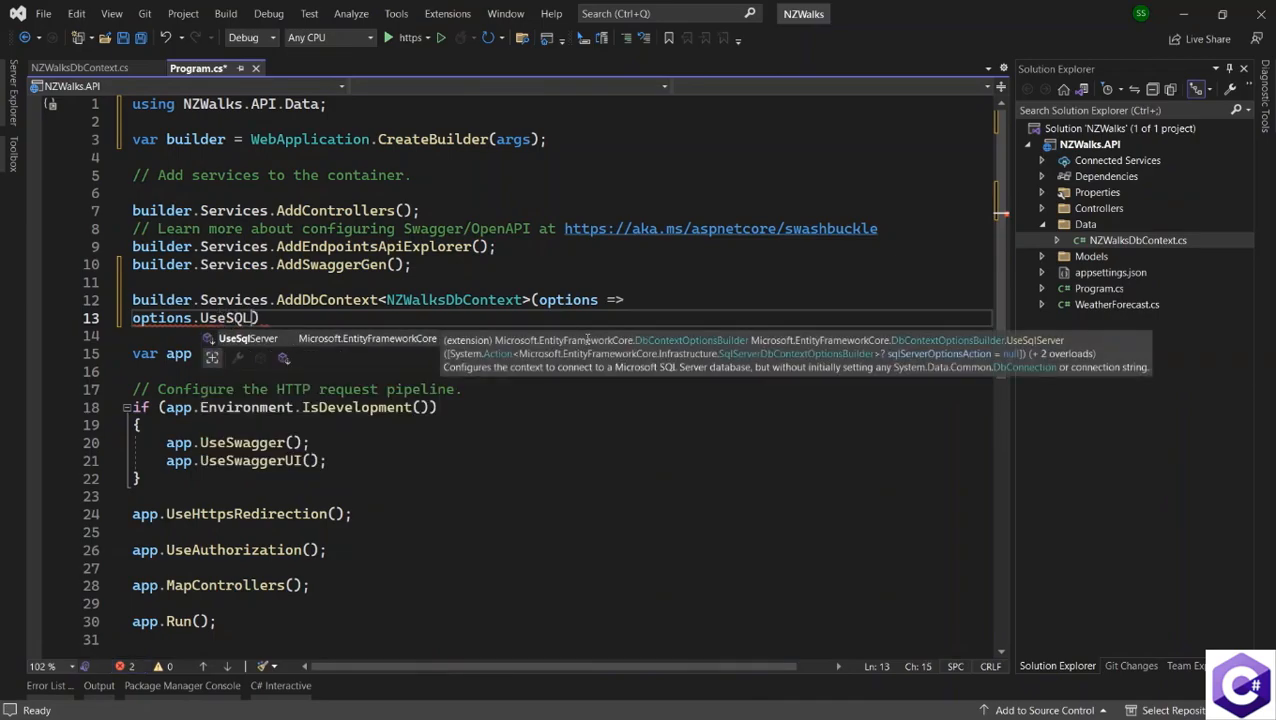
{"action": "key", "text": "Tab"}
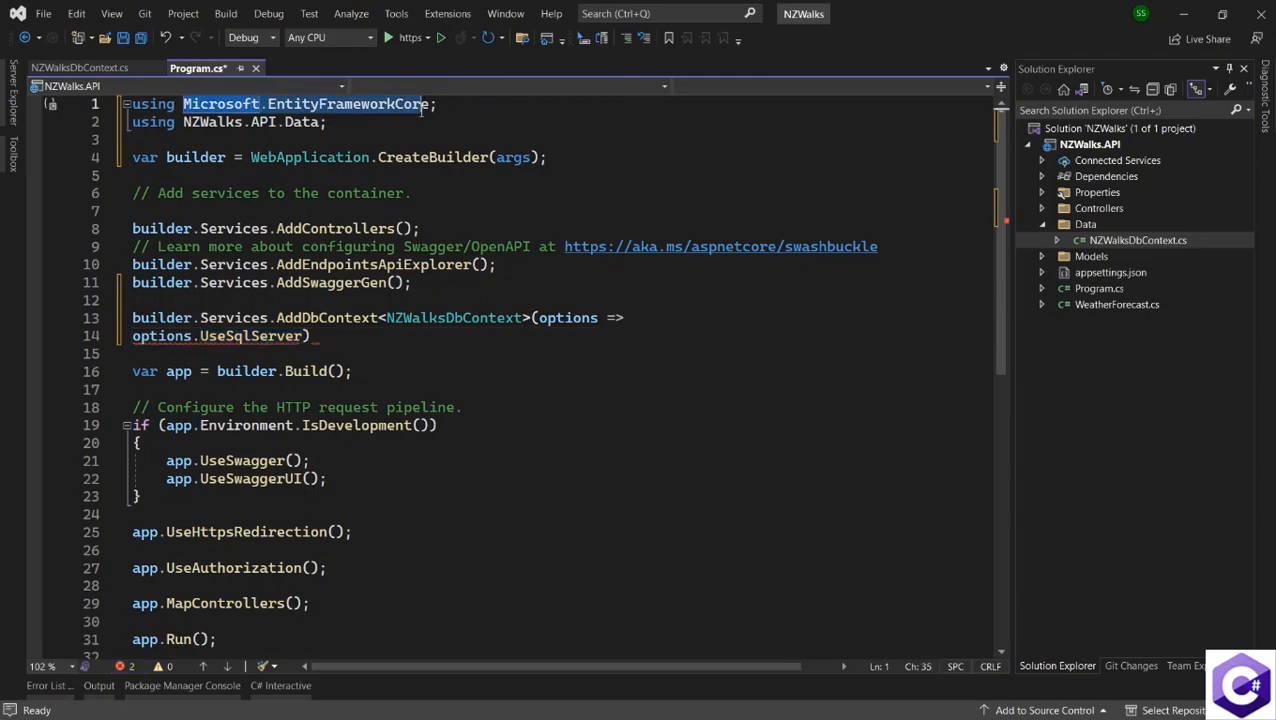
{"action": "left_click", "coordinate": [313, 336]}
{"action": "type", "text": "("}
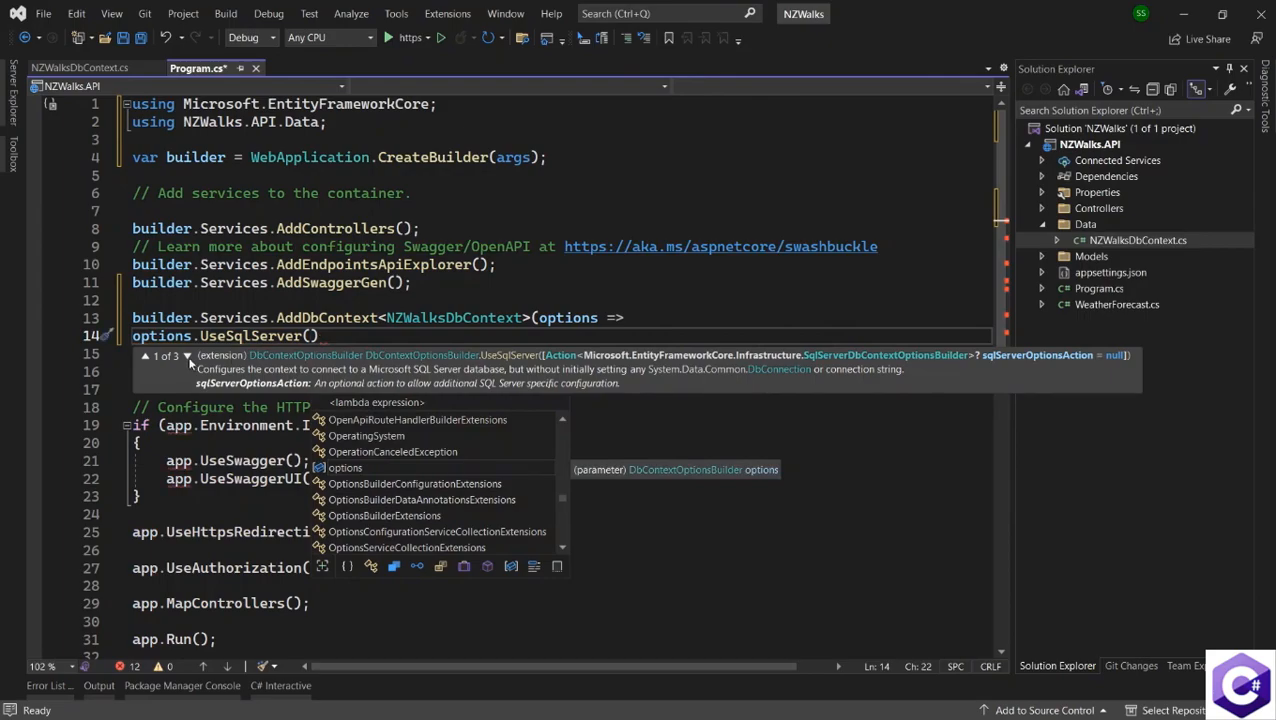
{"action": "left_click", "coordinate": [187, 355]}
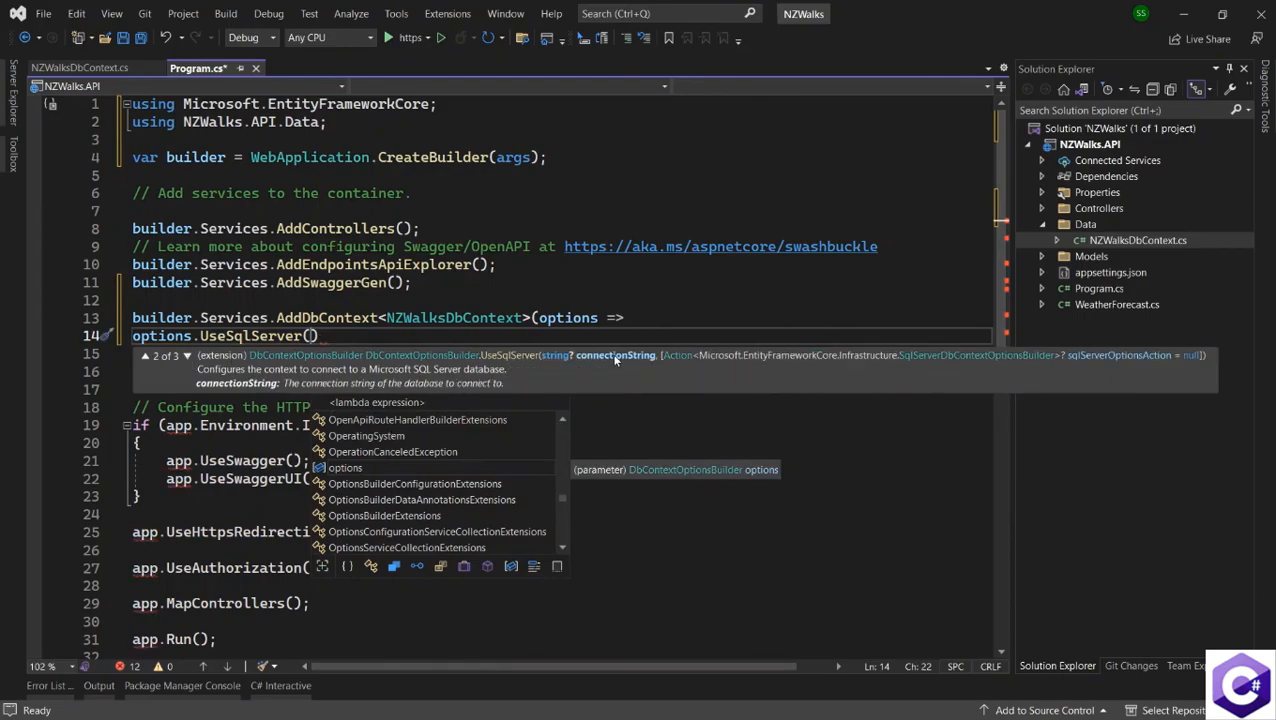
{"action": "mouse_move", "coordinate": [595, 362]}
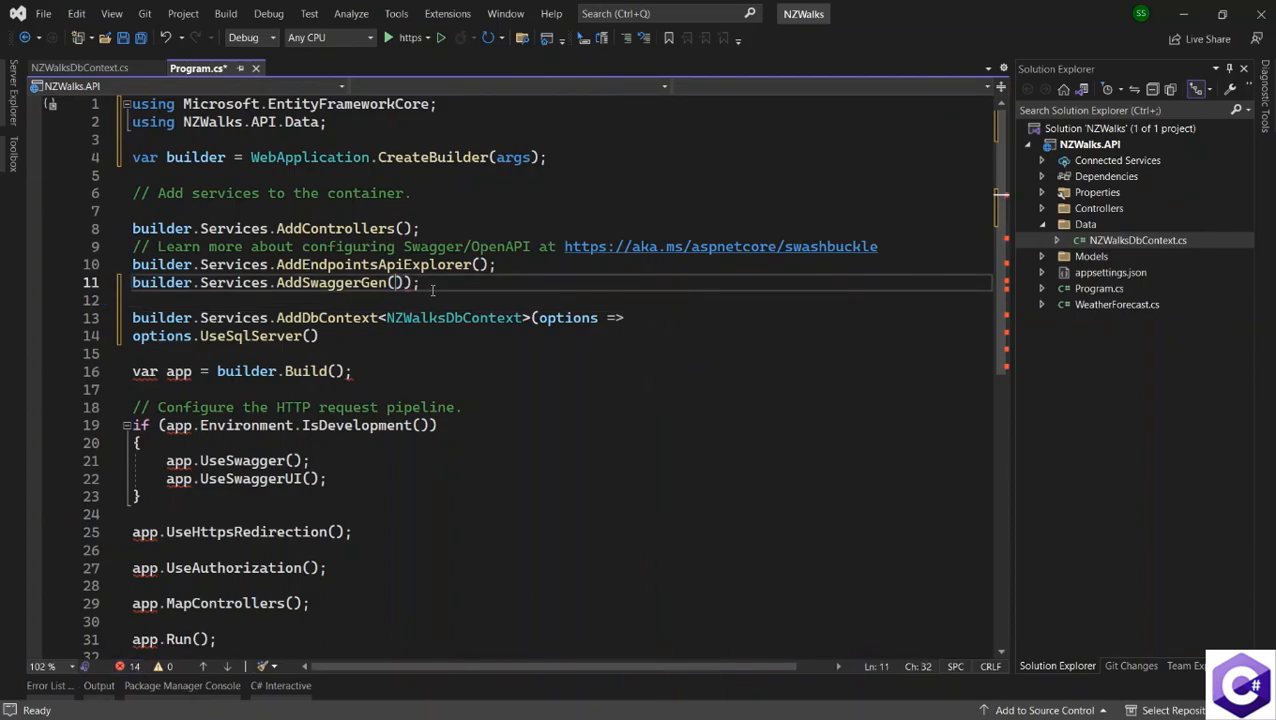
Step: Remove the stray quote and pass builder.Configuration.GetConnectionString() into UseSqlServer
{"action": "type", "text": "\""}
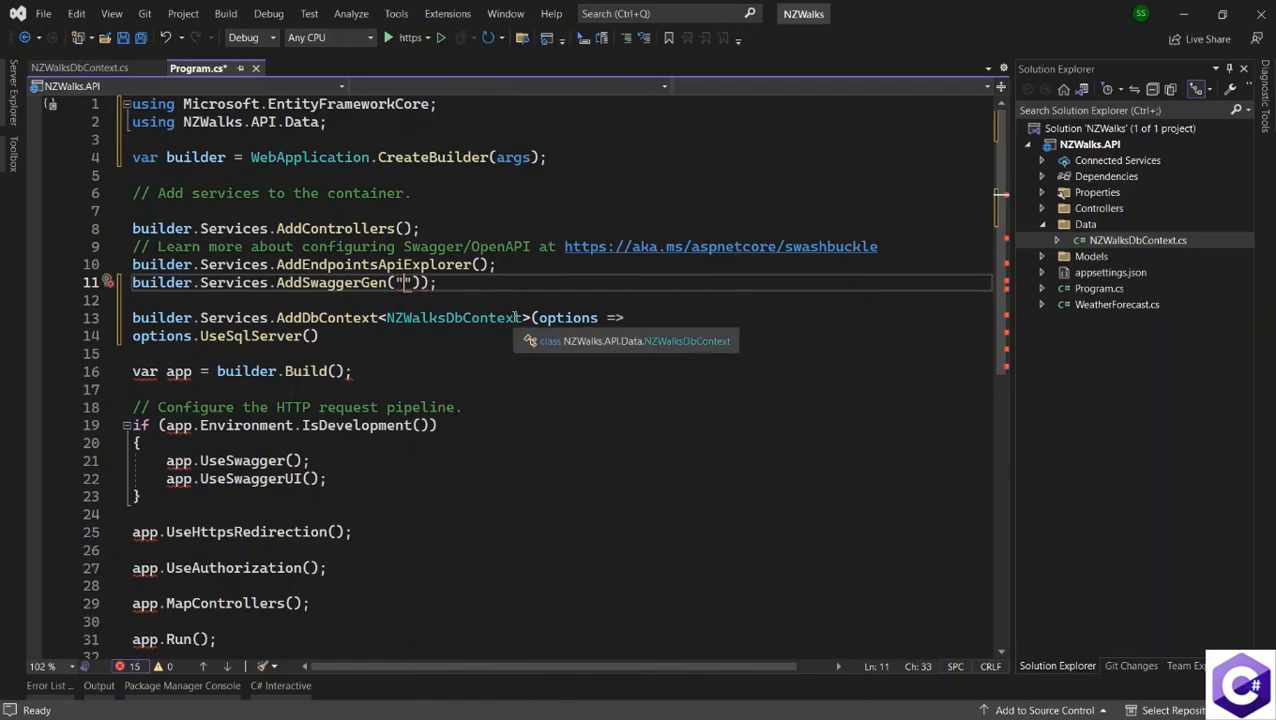
{"action": "key", "text": "Backspace"}
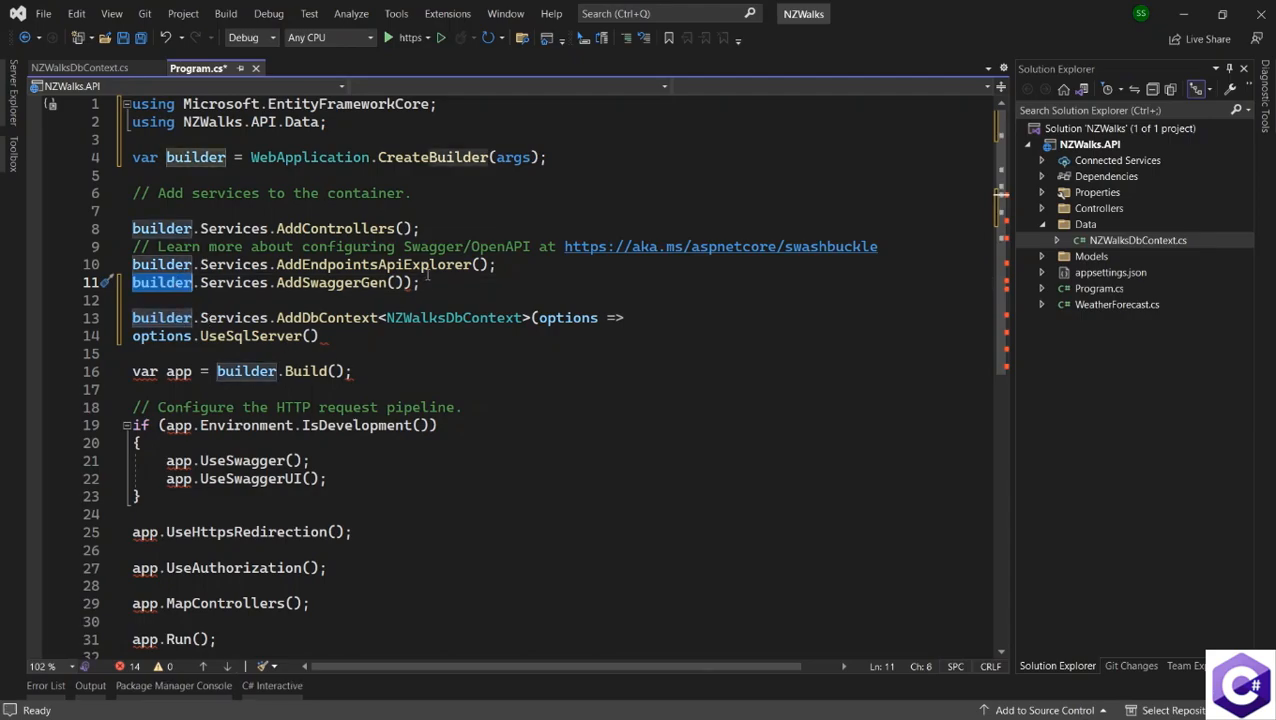
{"action": "type", "text": "\"\""}
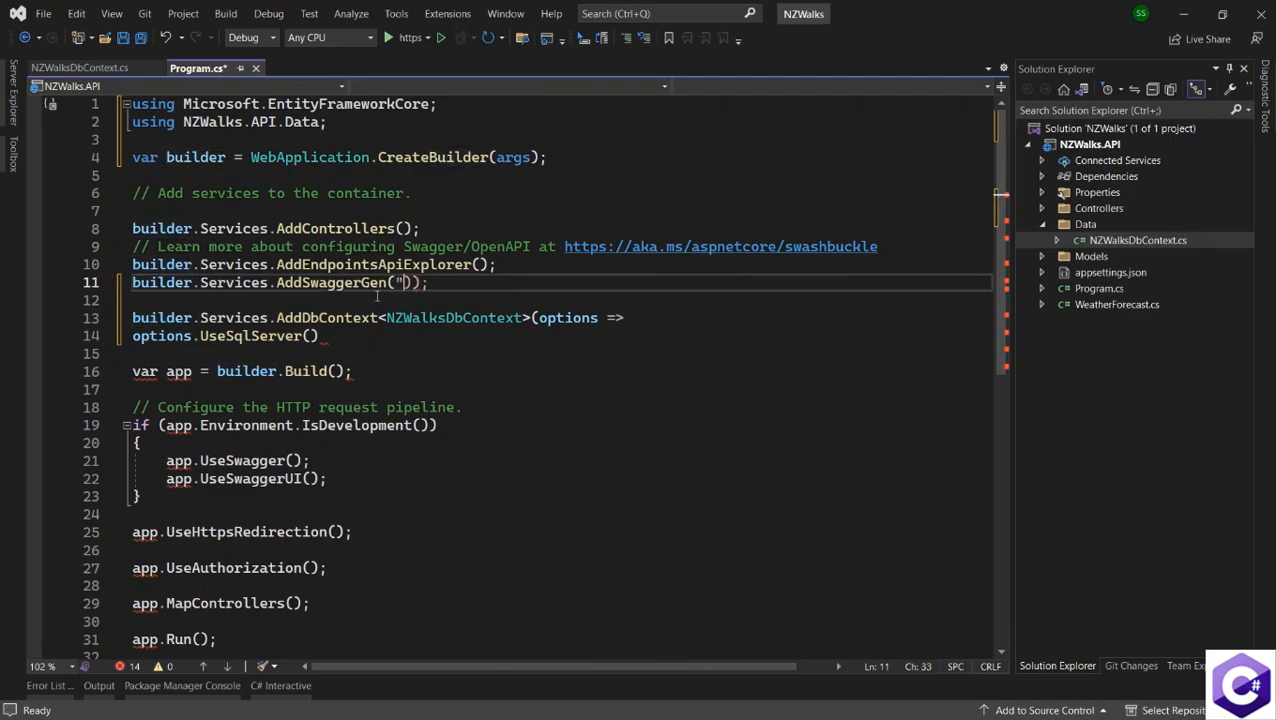
{"action": "type", "text": "\""}
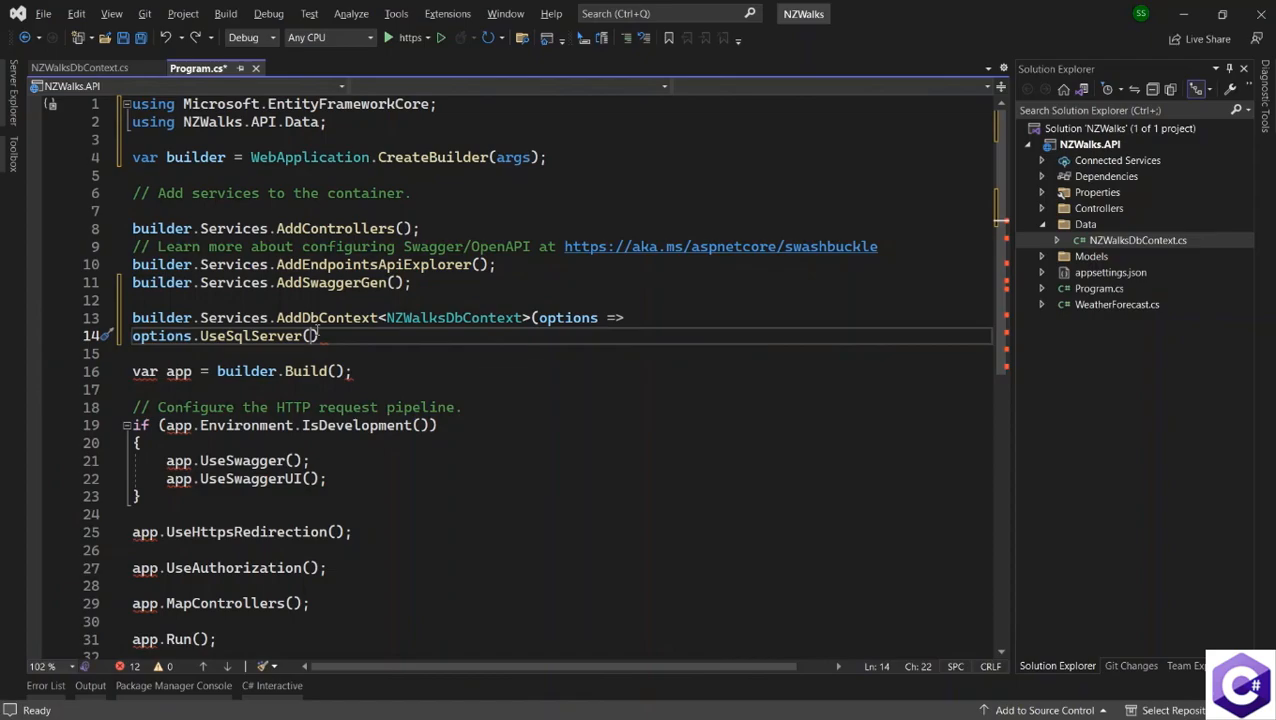
{"action": "type", "text": "buil"}
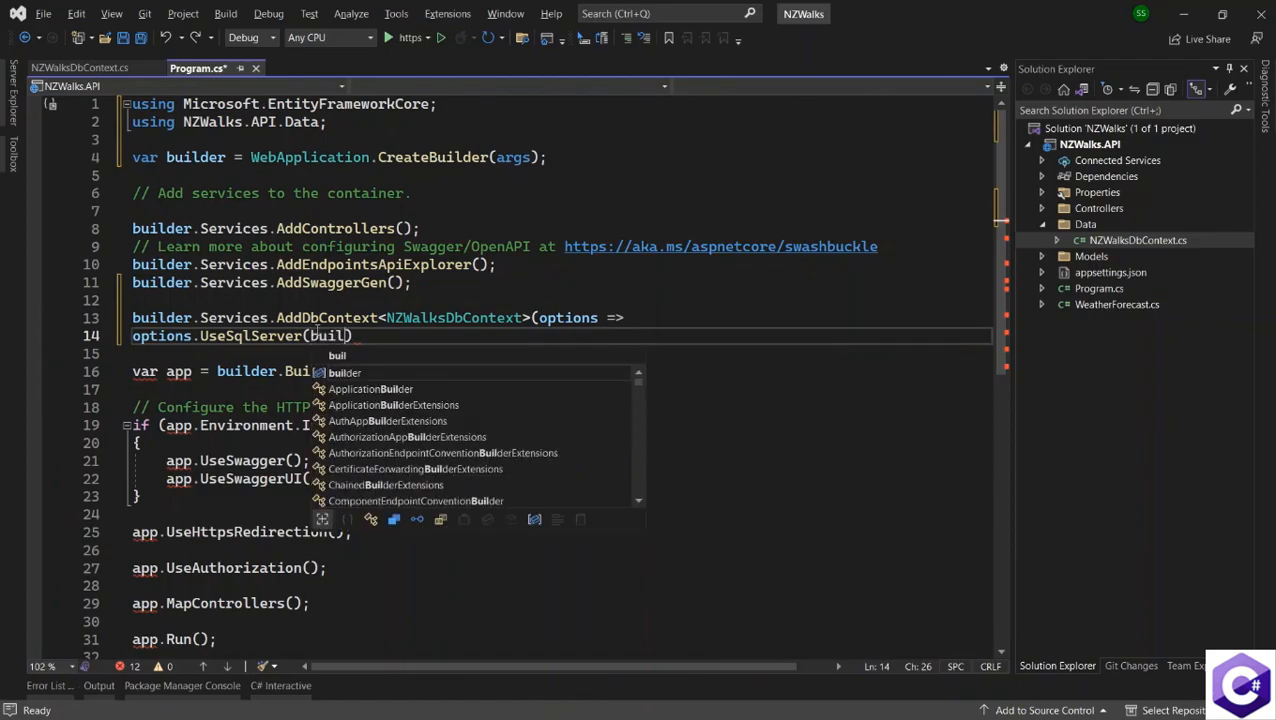
{"action": "type", "text": "der."}
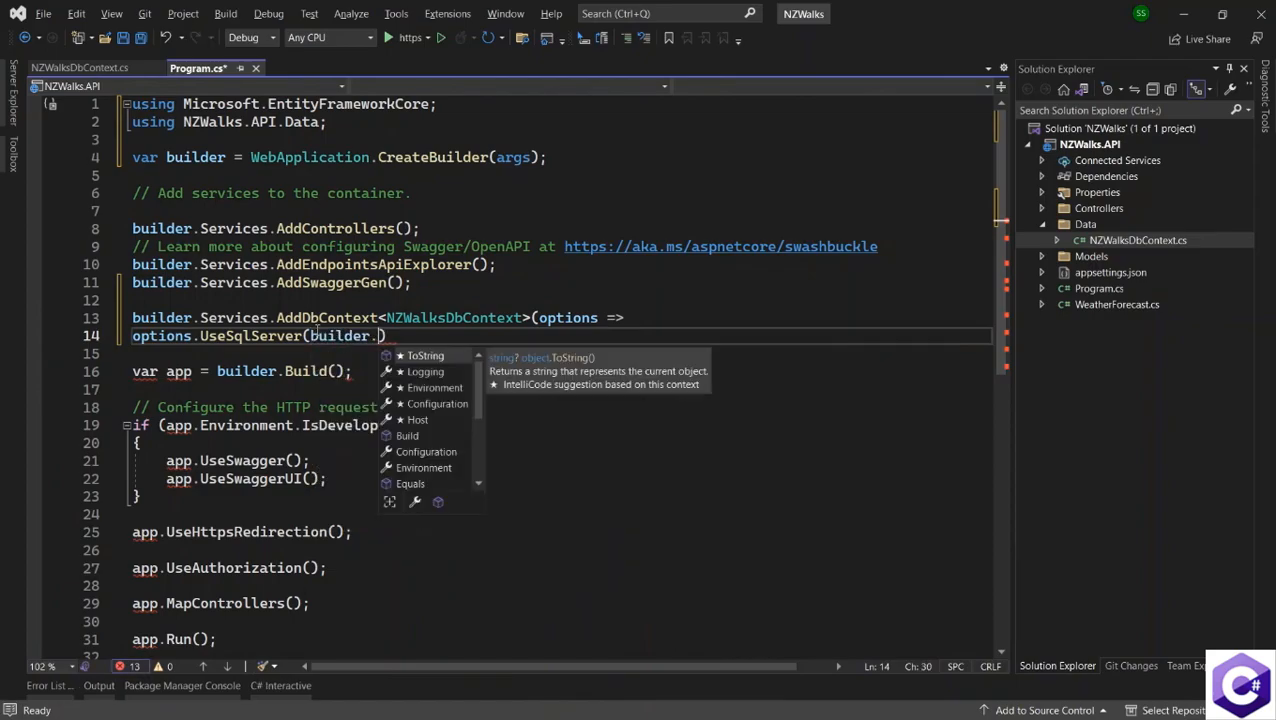
{"action": "type", "text": "Configuration,"}
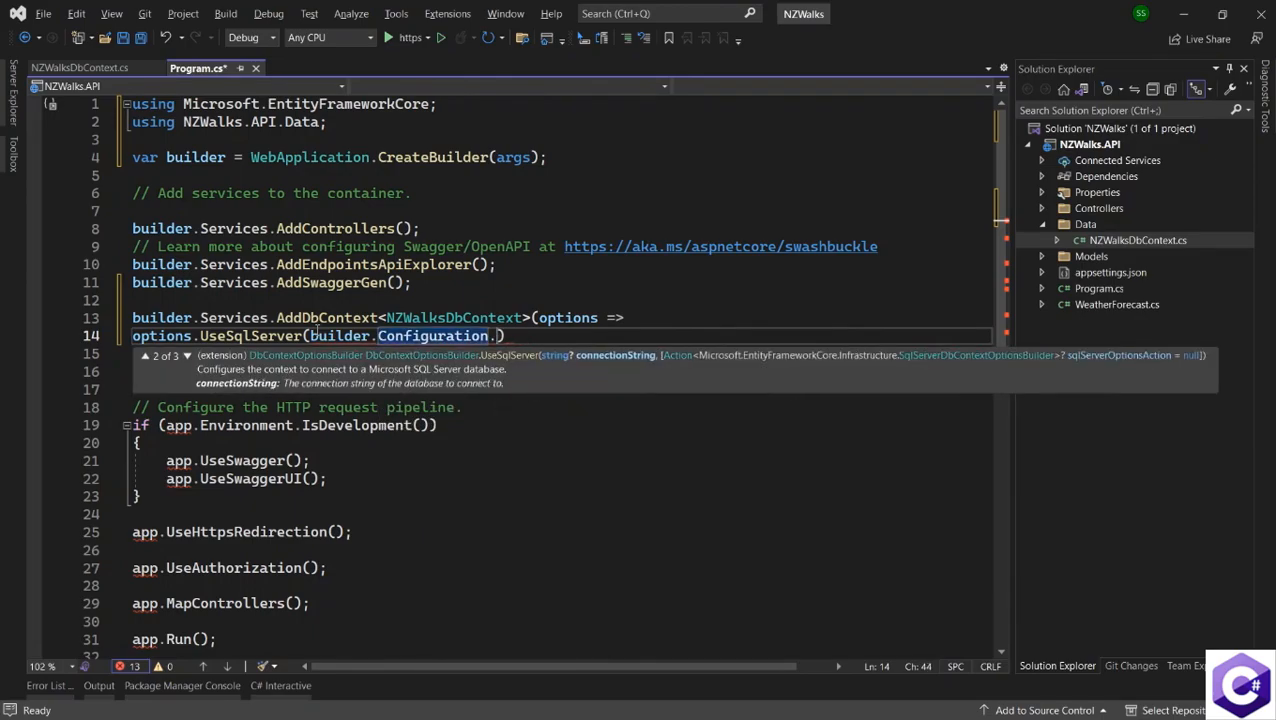
{"action": "type", "text": "get"}
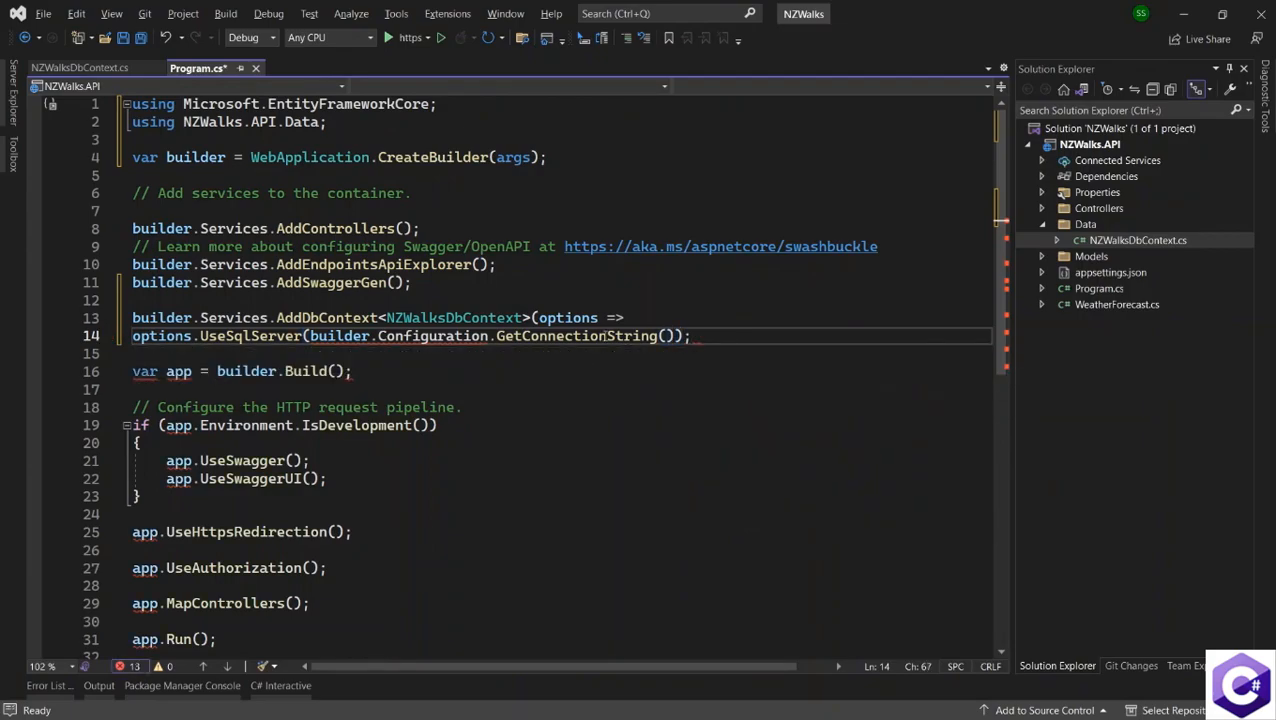
Step: Look up the key in appsettings.json and pass "NZWalksConnectionString" to GetConnectionString
{"action": "left_click", "coordinate": [1110, 272]}
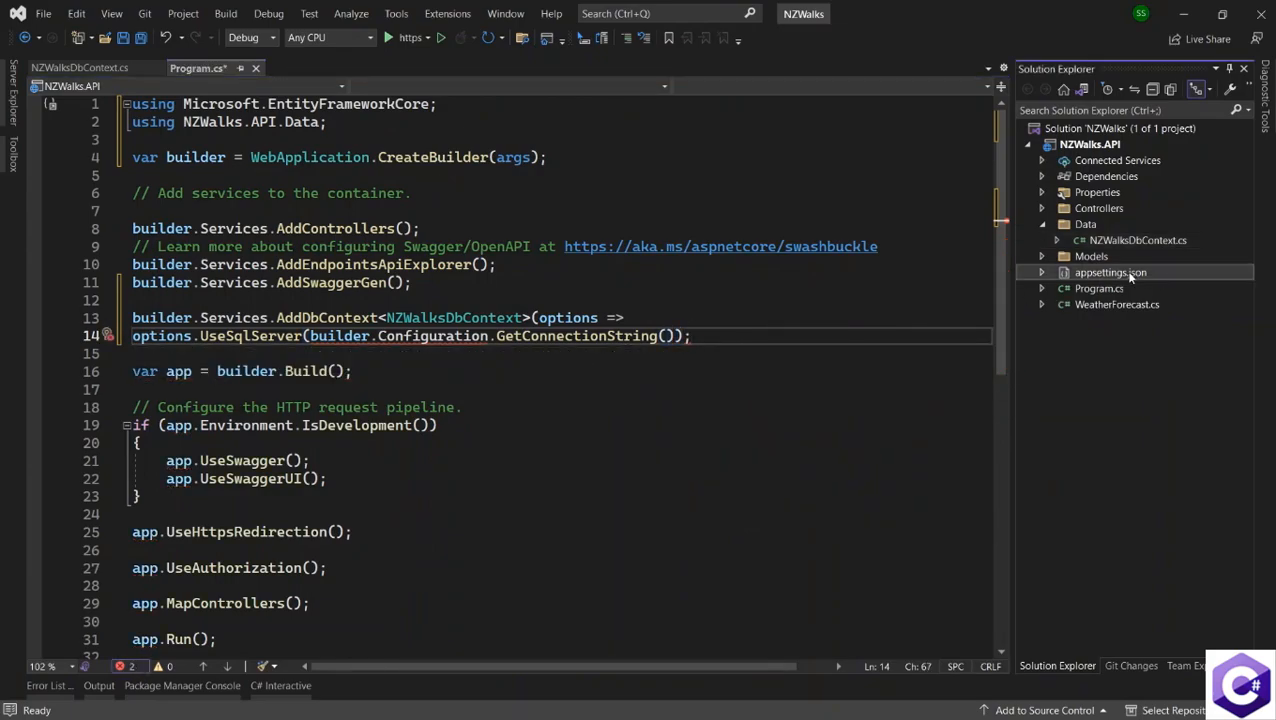
{"action": "double_click", "coordinate": [1110, 272]}
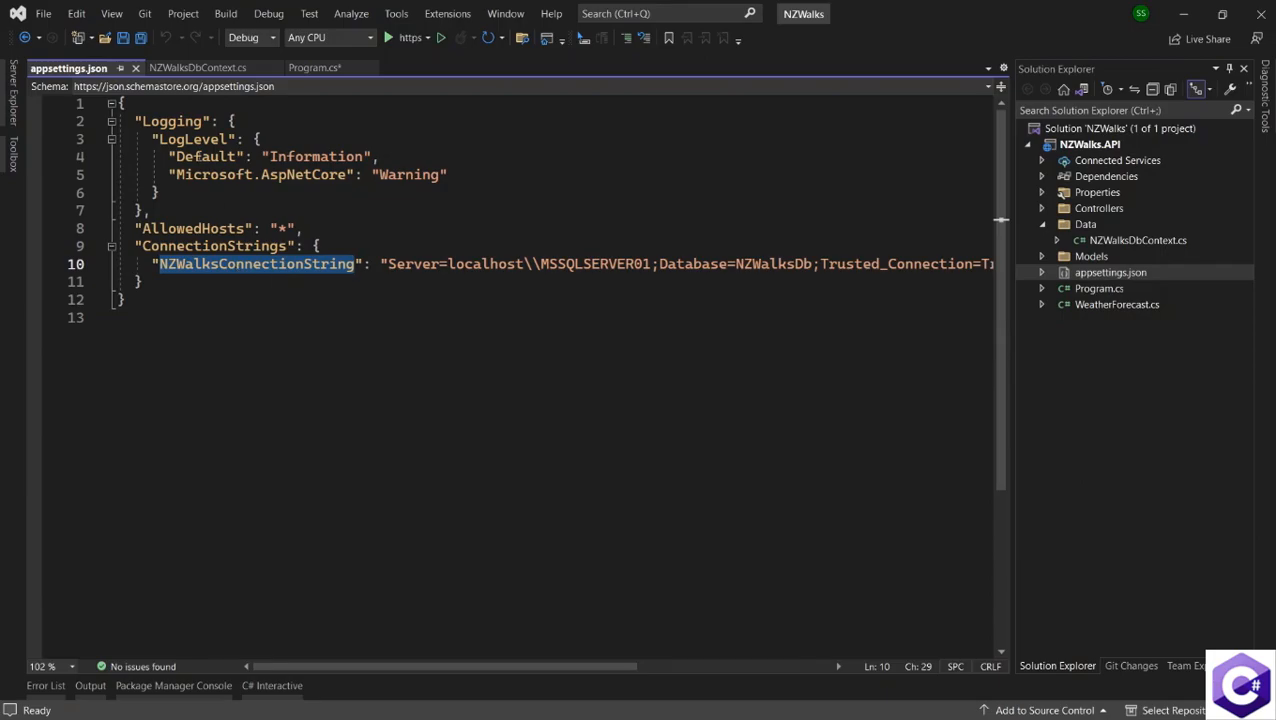
{"action": "left_click", "coordinate": [313, 67]}
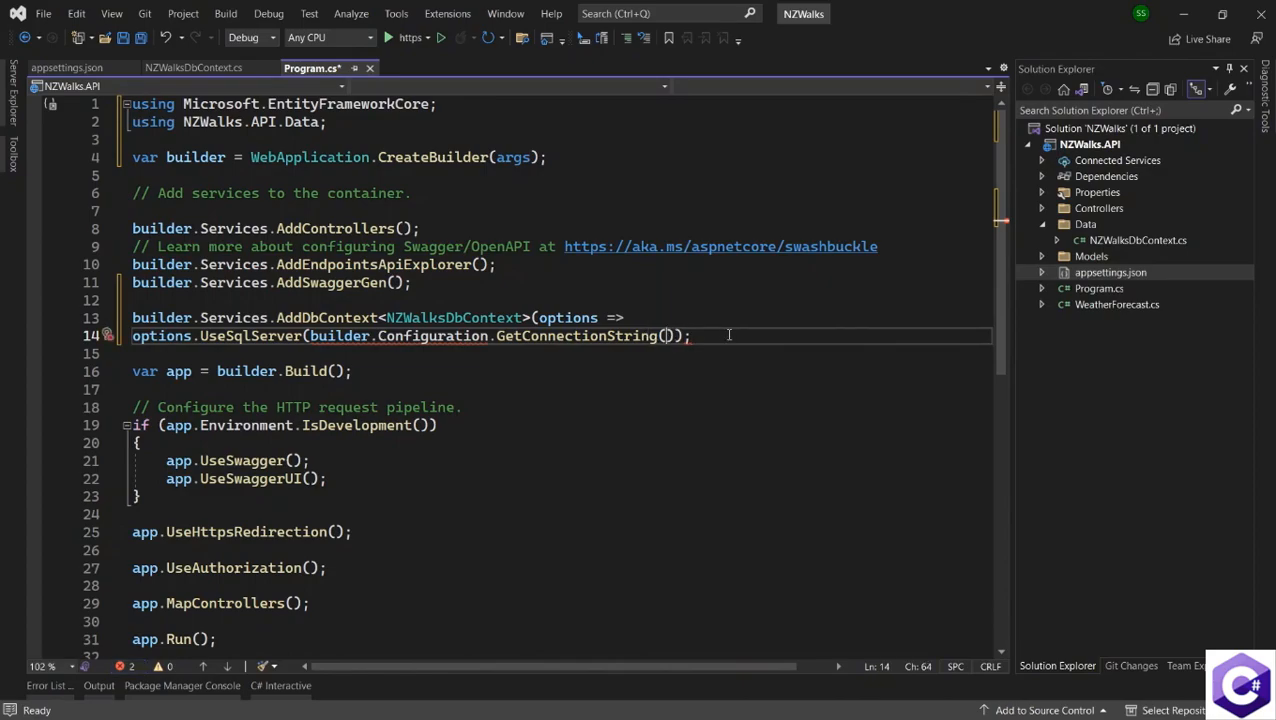
{"action": "type", "text": "\"NZWalksConnectionString\")"}
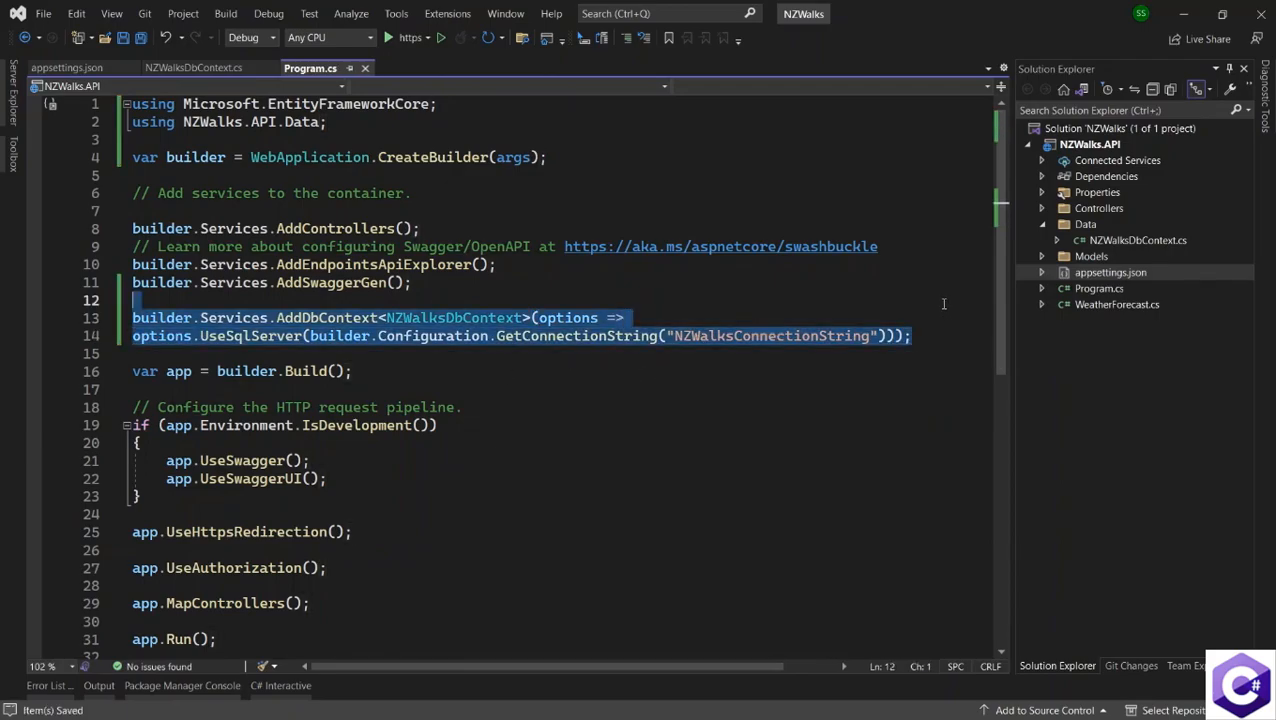
{"action": "double_click", "coordinate": [454, 317]}
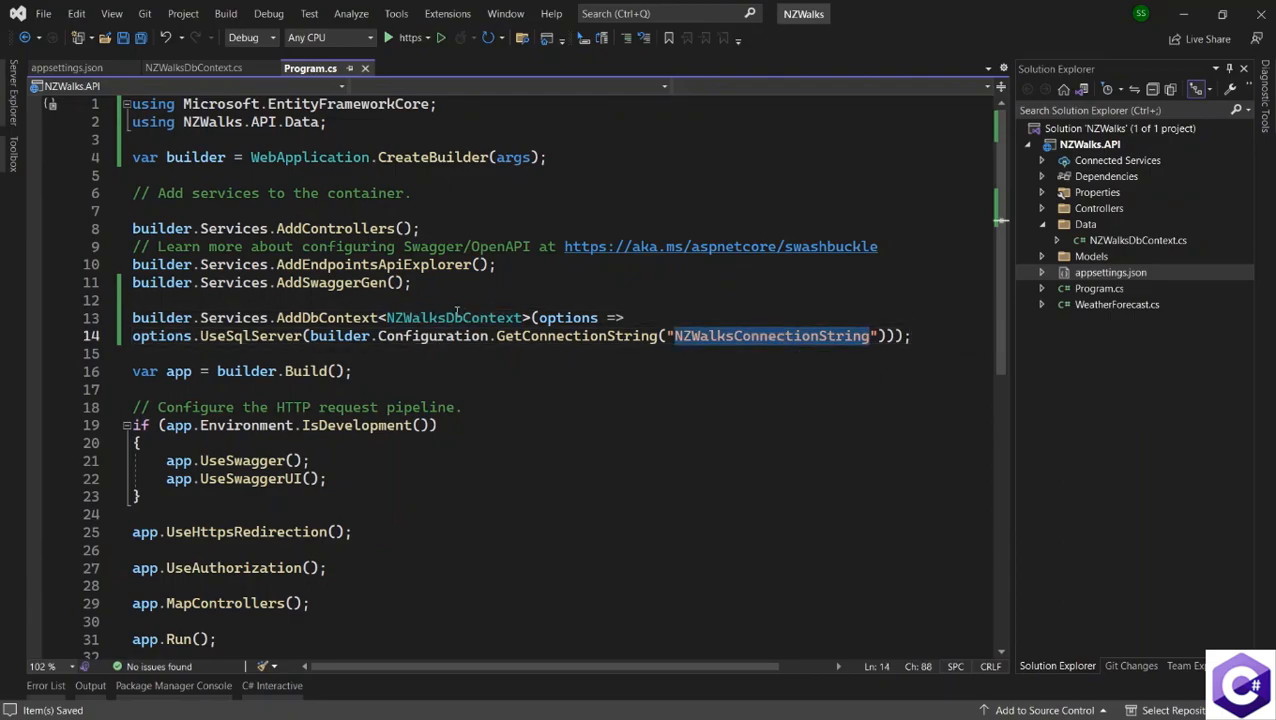
{"action": "double_click", "coordinate": [453, 317]}
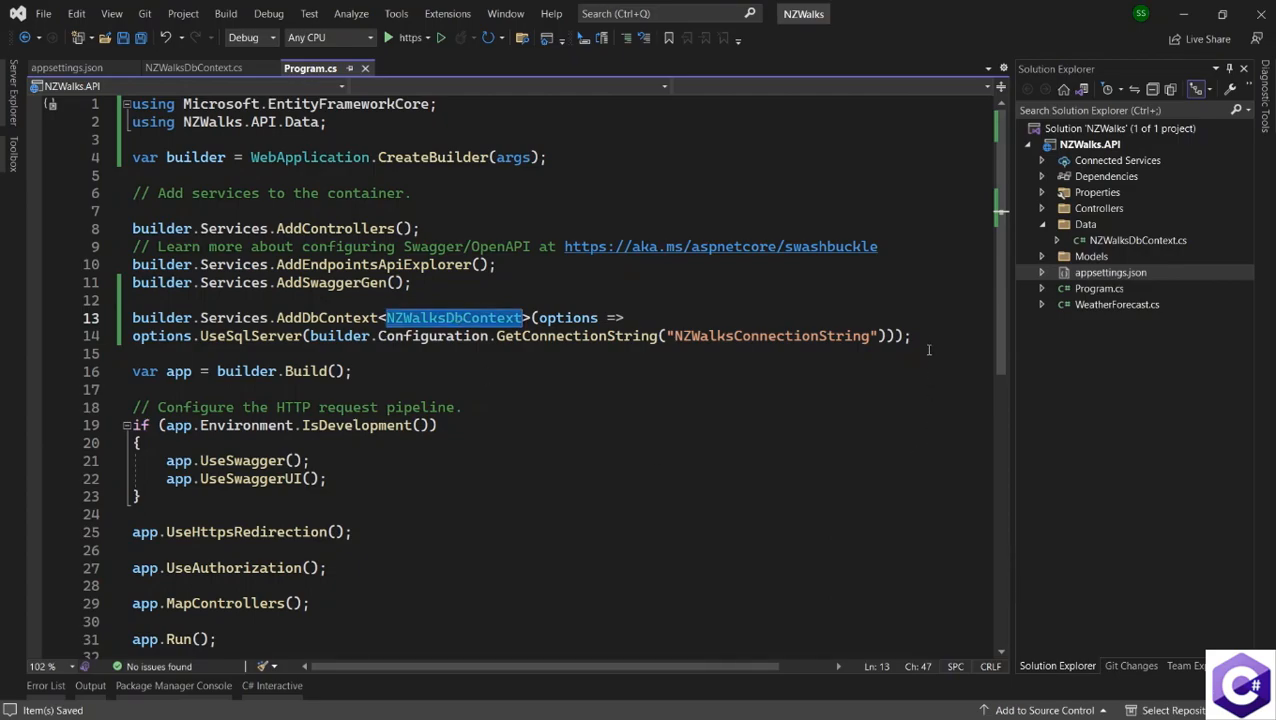
{"action": "left_click", "coordinate": [950, 335]}
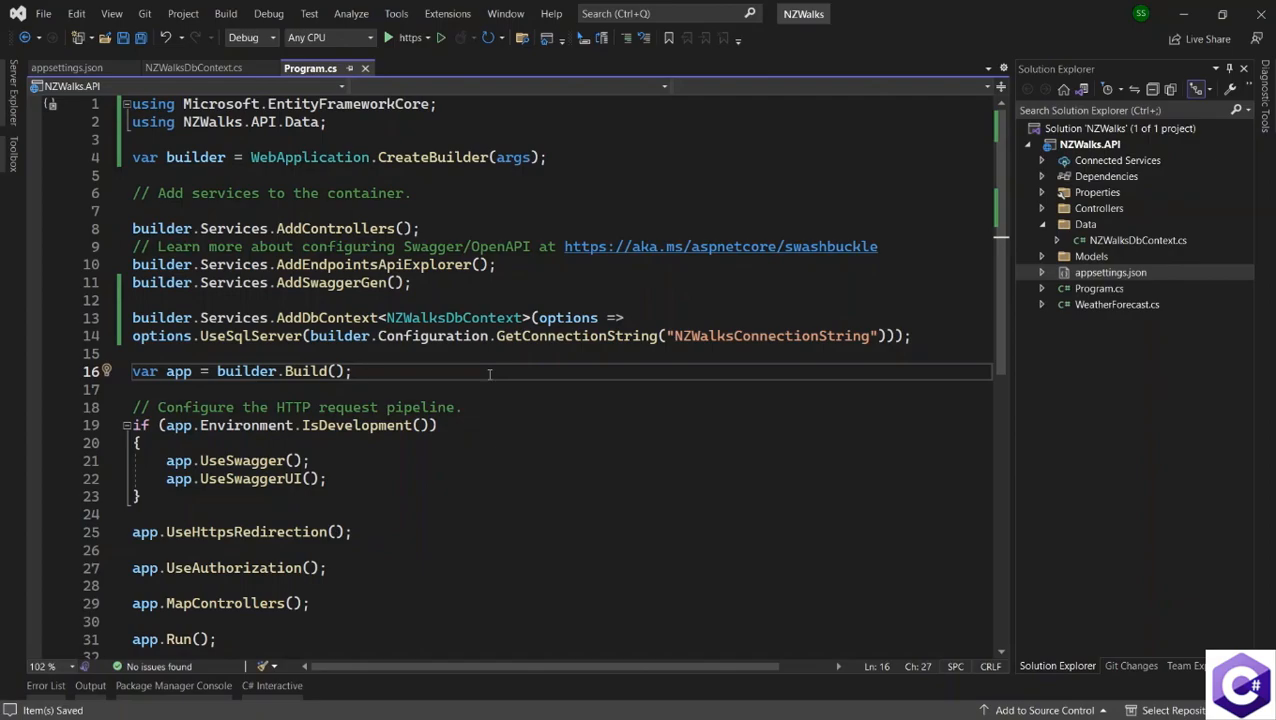
{"action": "left_click", "coordinate": [352, 371]}
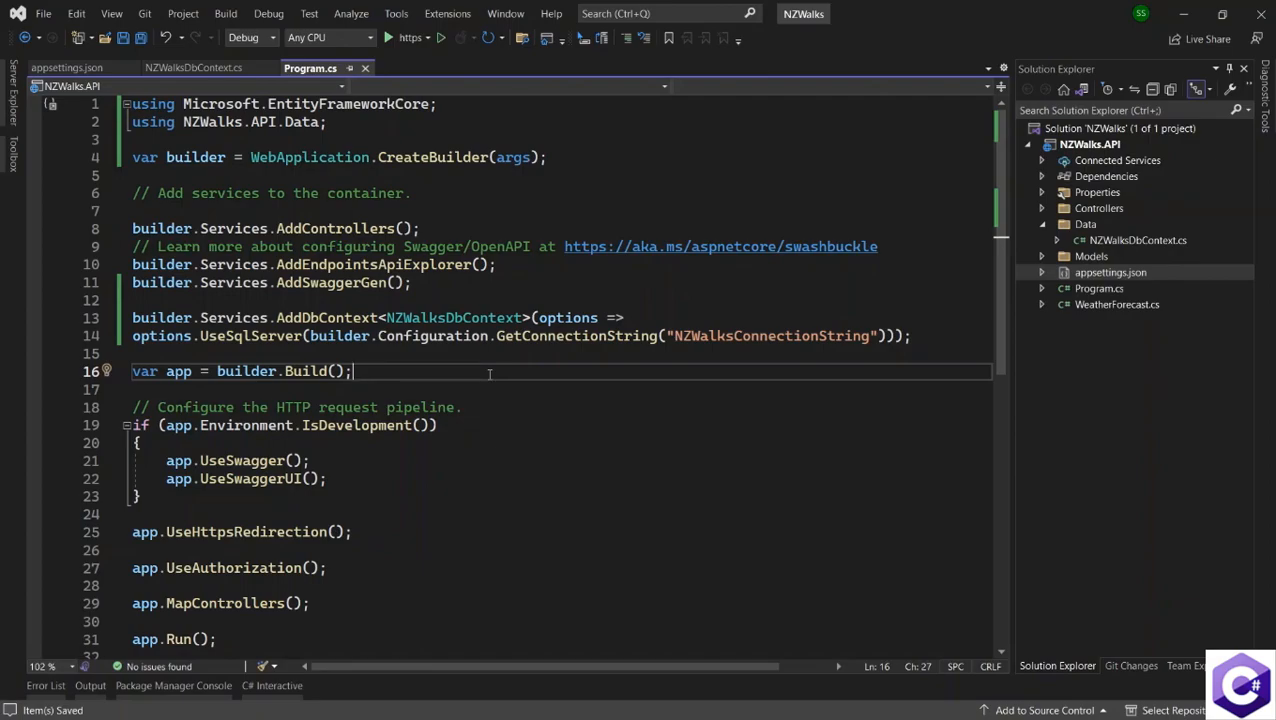